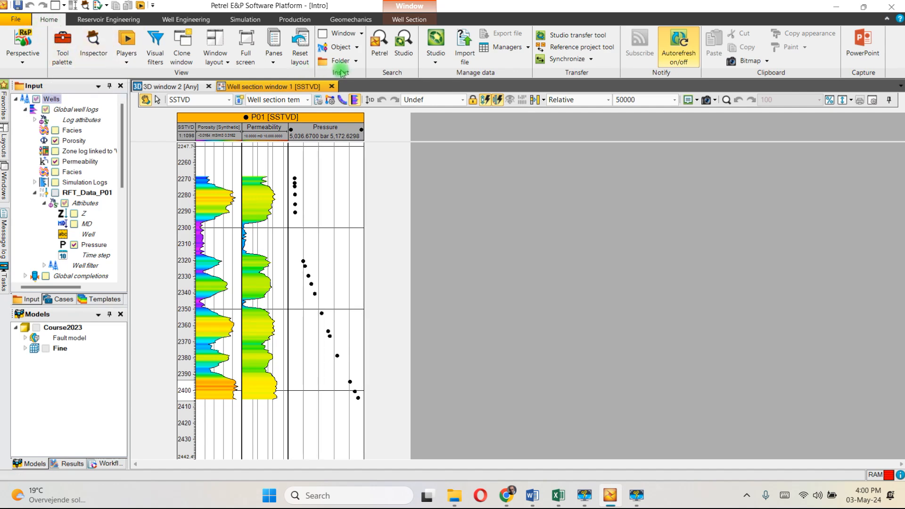
Step: Start a new Function window from the Window list on the Home tab
left_click(343, 33)
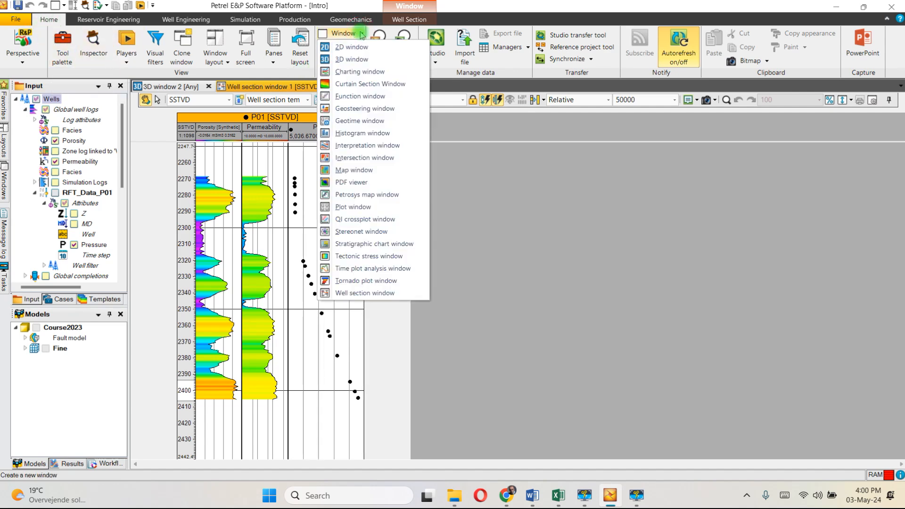
mouse_move(350, 47)
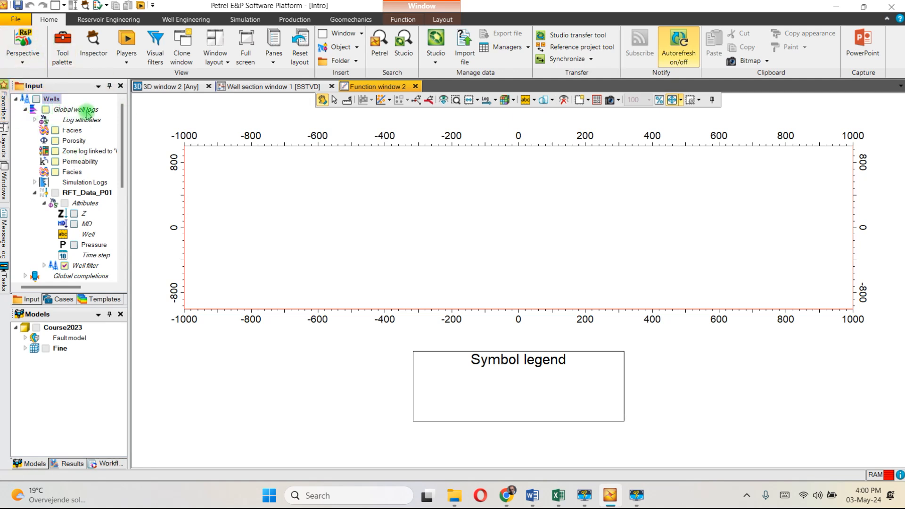
left_click(87, 192)
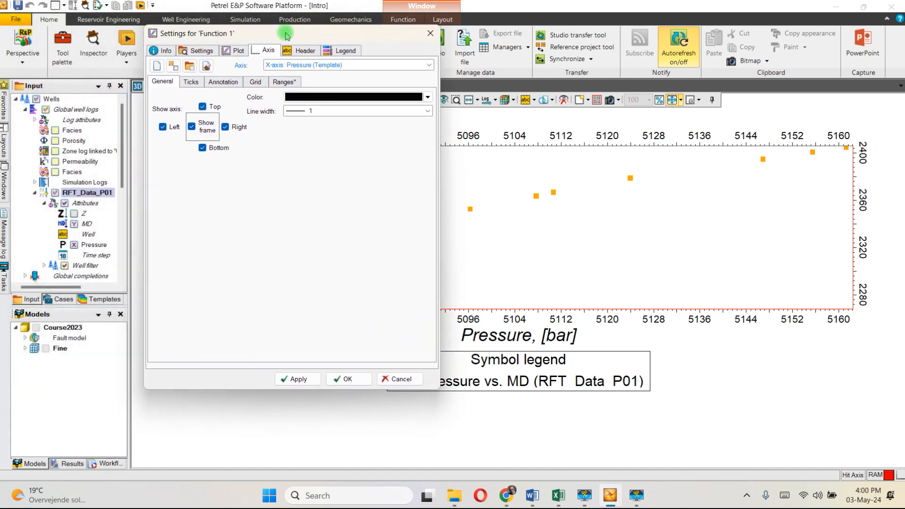
mouse_move(198, 41)
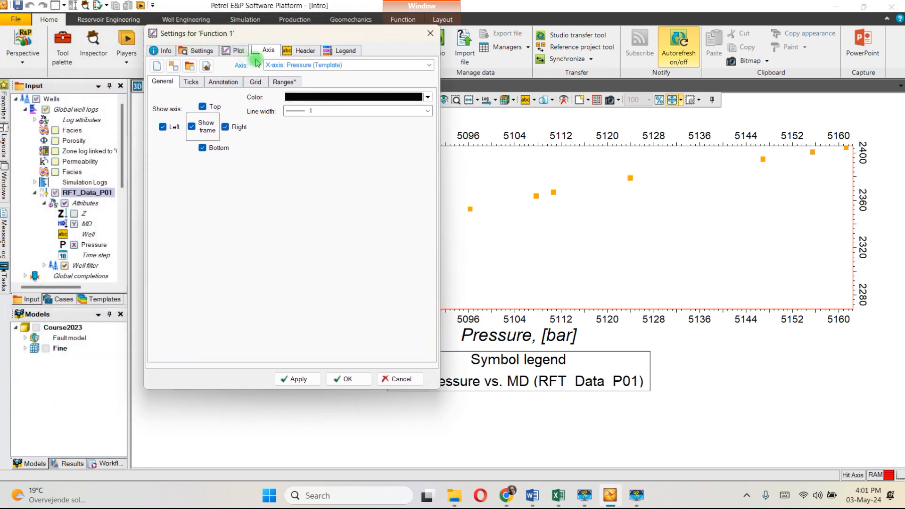
mouse_move(240, 70)
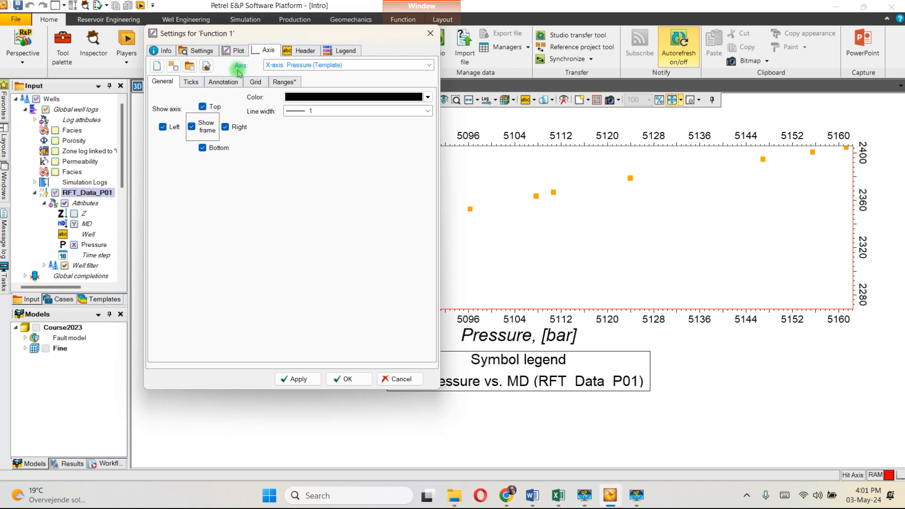
Step: Set the Measured depth Y-axis range to Inverted and apply the settings
left_click(429, 65)
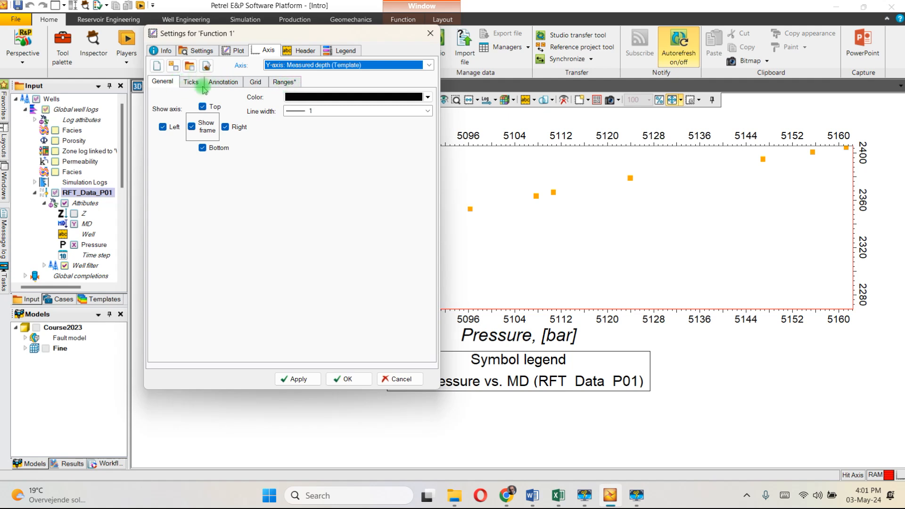
left_click(284, 81)
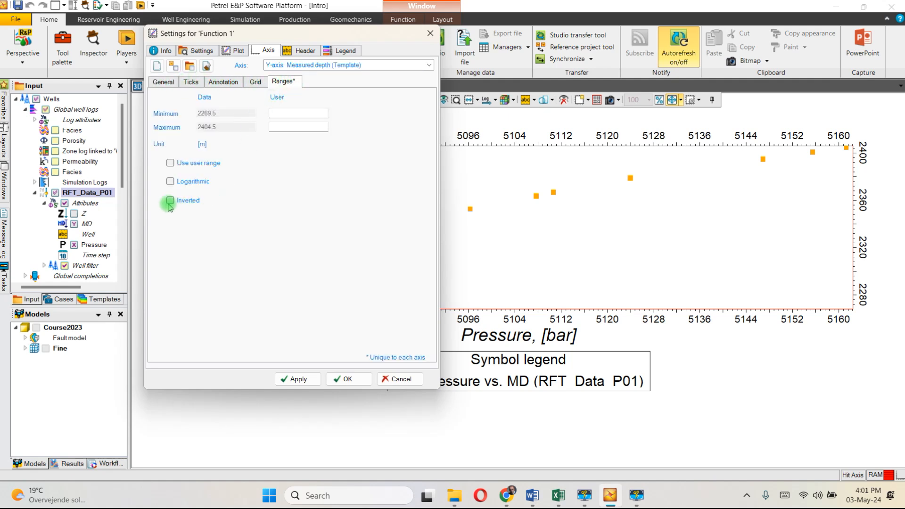
left_click(171, 200)
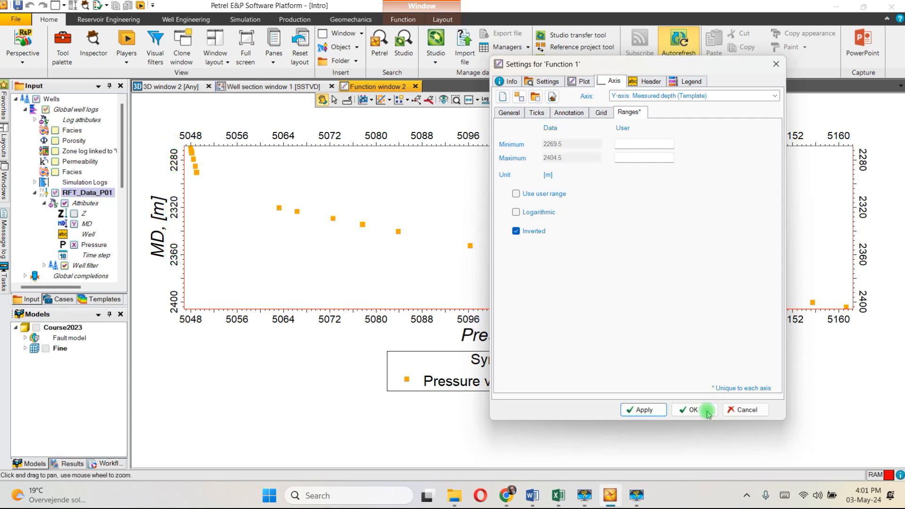
left_click(692, 409)
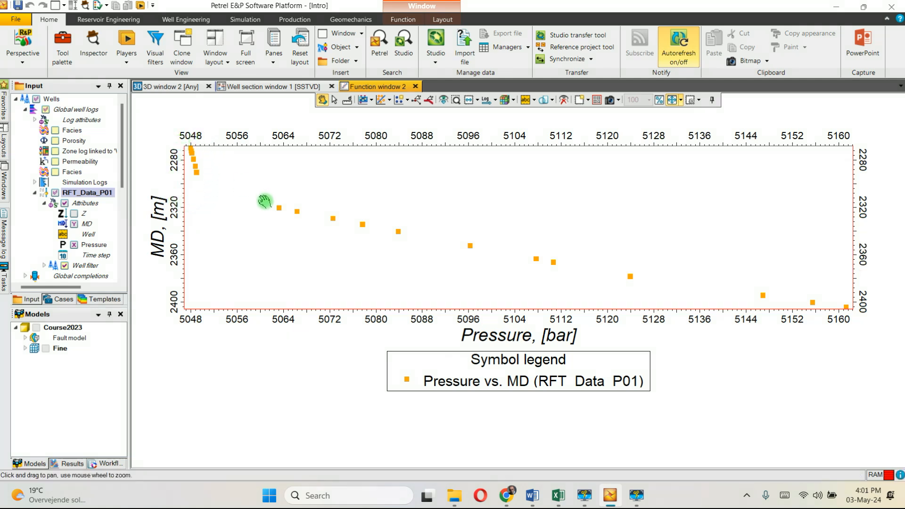
mouse_move(584, 279)
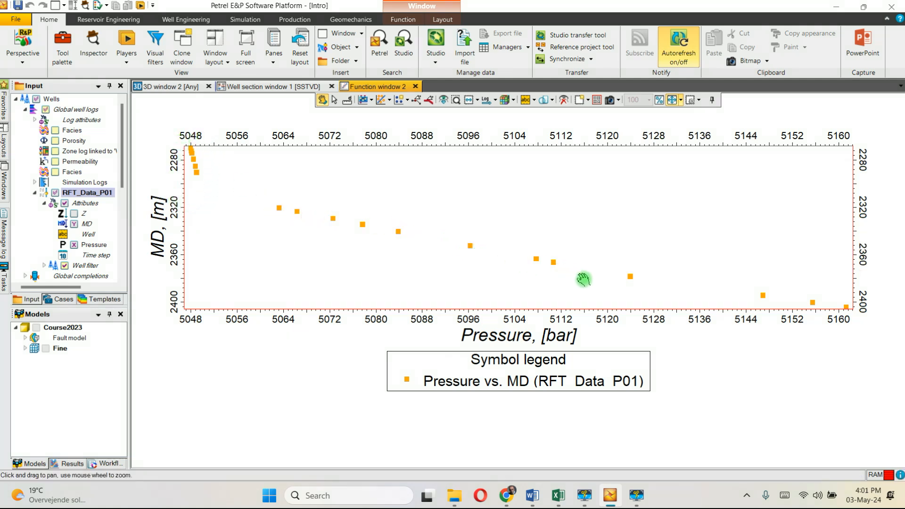
mouse_move(361, 159)
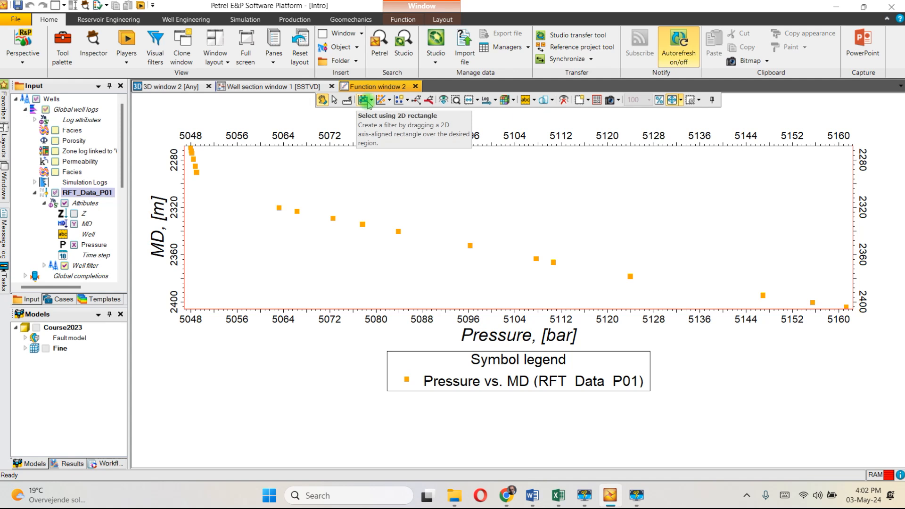
Step: Lasso the shallow RFT pressure points near 5048 bar with freehand selection
left_click(376, 100)
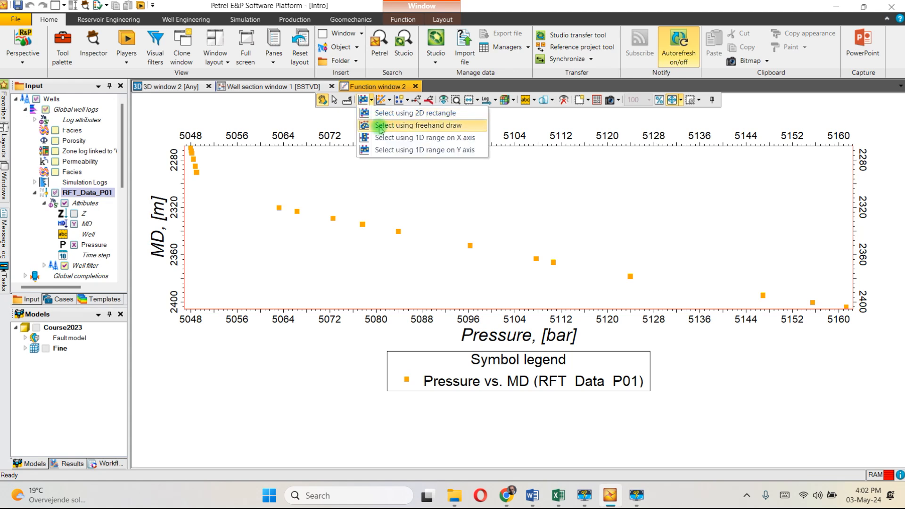
left_click(424, 126)
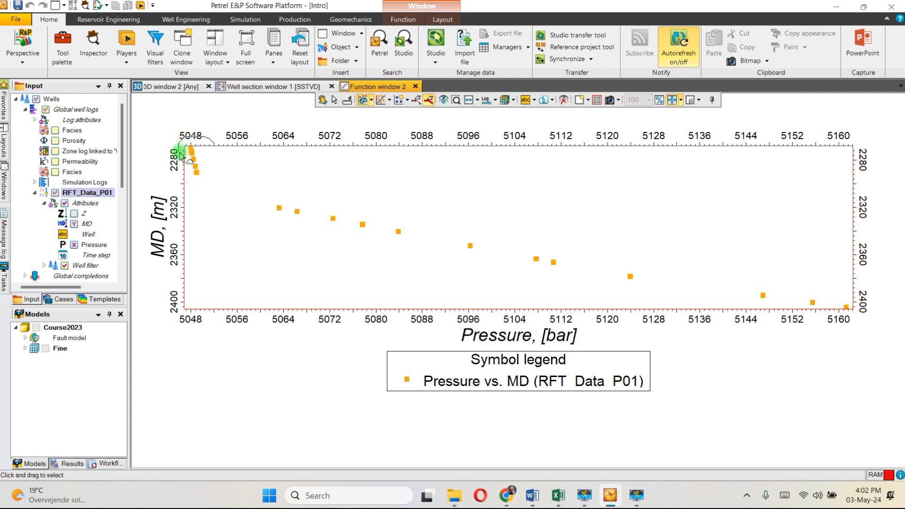
left_click_drag(182, 148, 199, 193)
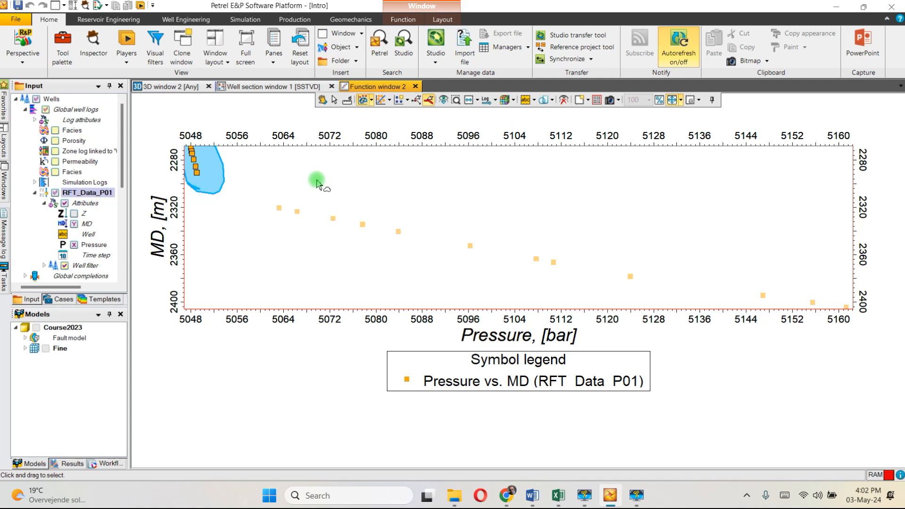
mouse_move(390, 99)
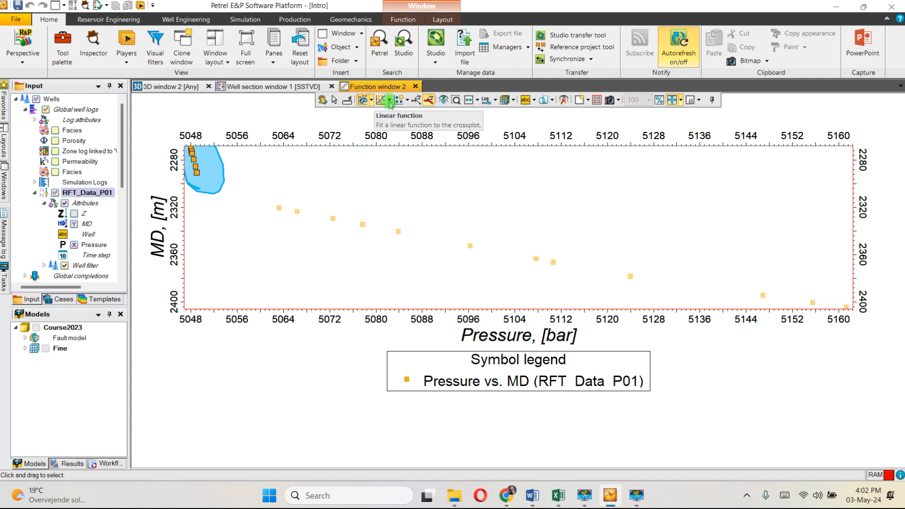
Step: Create a linear function named Gas with rounded X axis max 5052 from the selected points
left_click(393, 100)
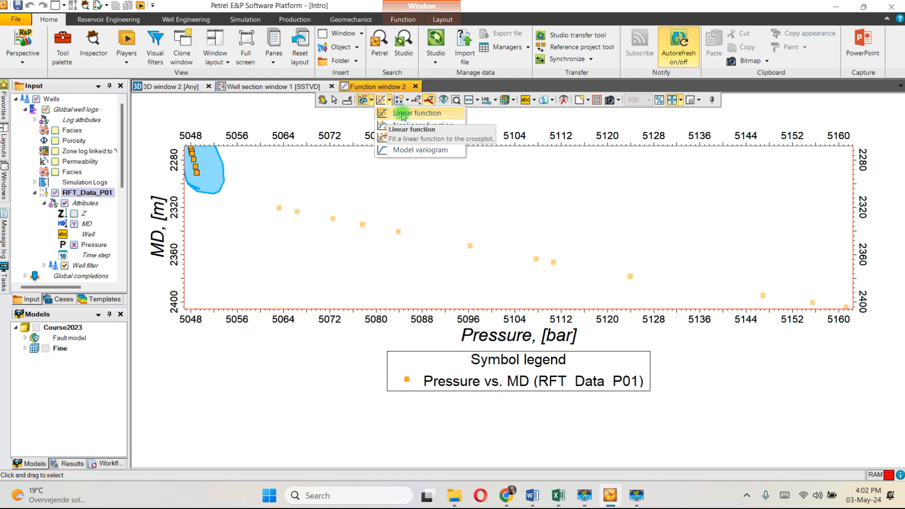
left_click(413, 112)
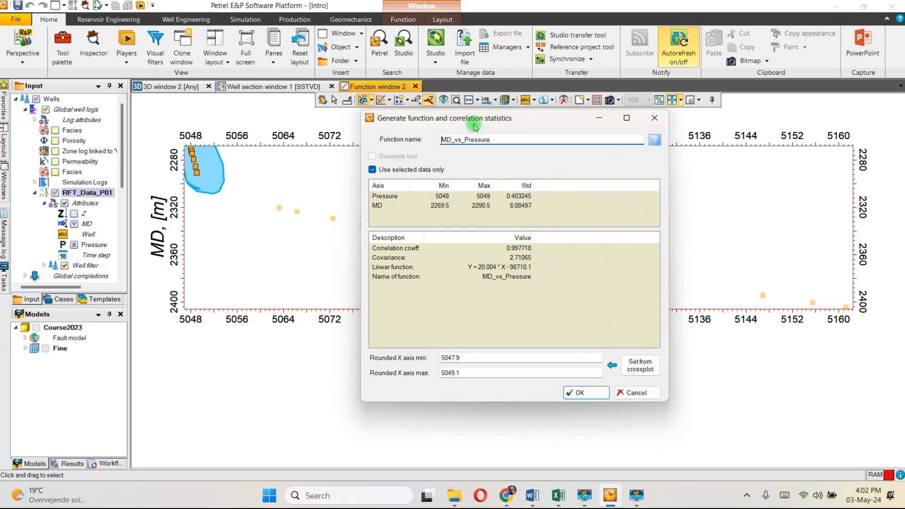
triple_click(541, 139)
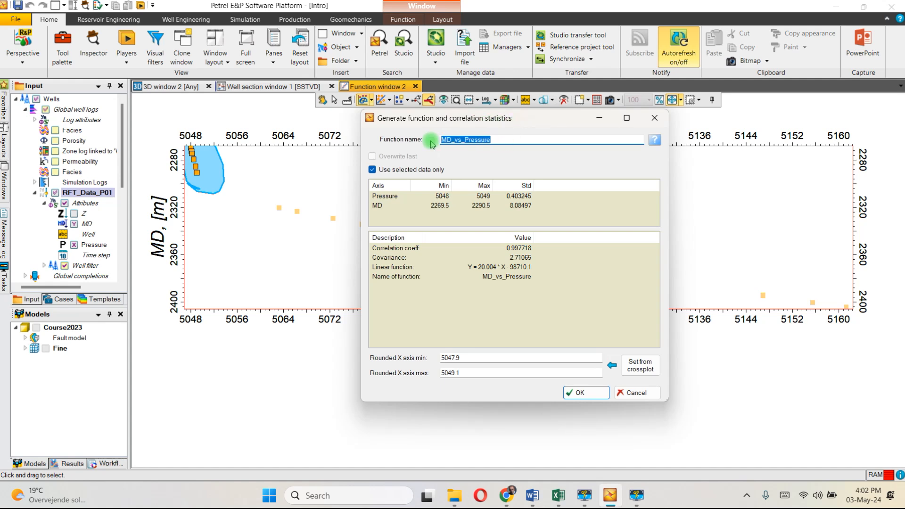
type("Gas")
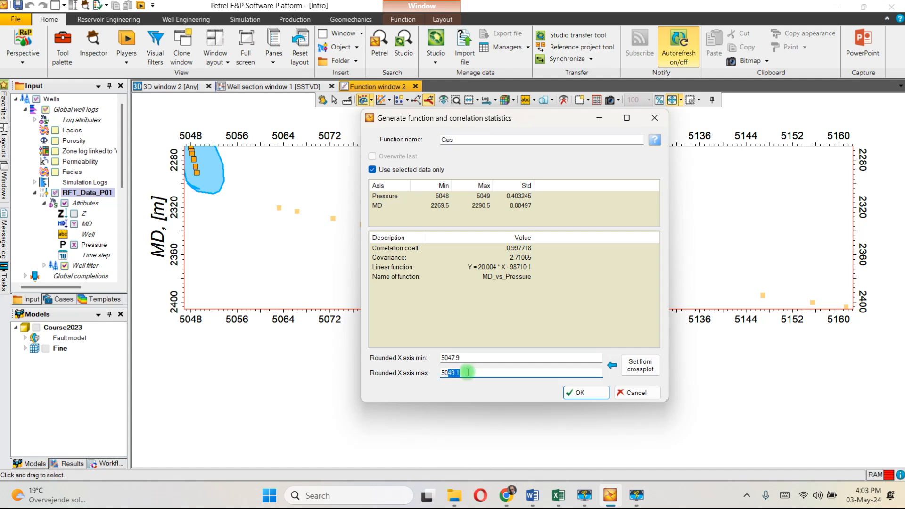
type("5052")
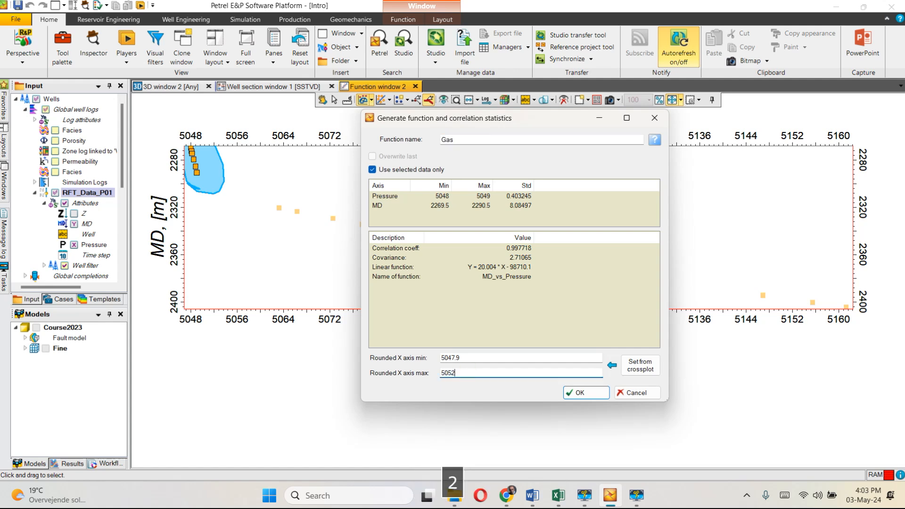
left_click(582, 393)
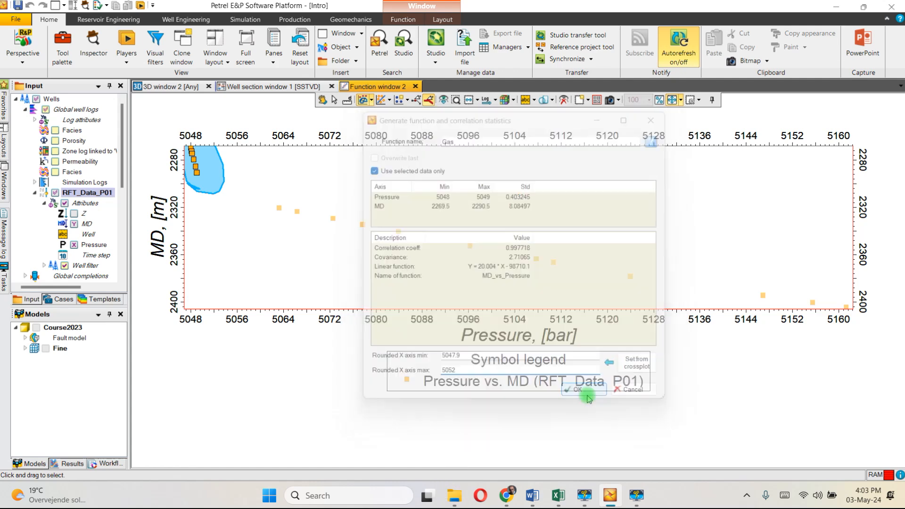
left_click(582, 389)
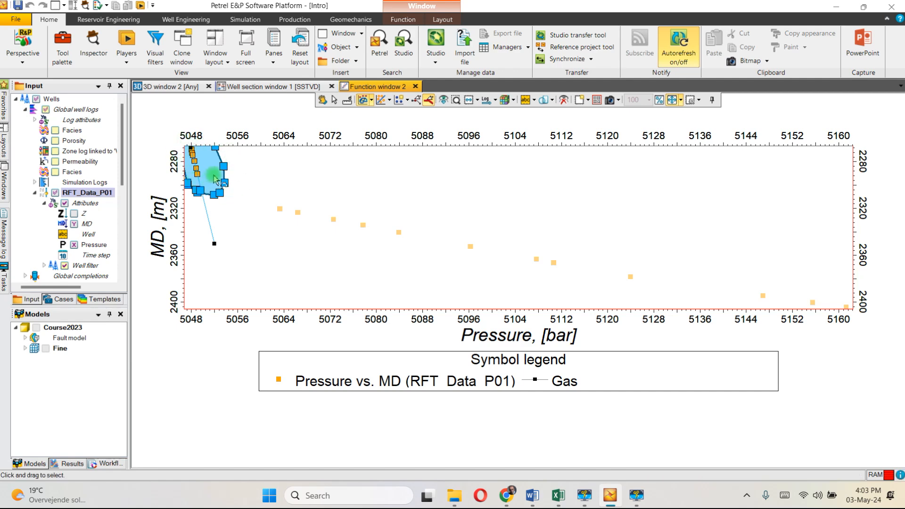
Step: Clear the lasso selection, leaving all points with the Gas trend line
key("Delete")
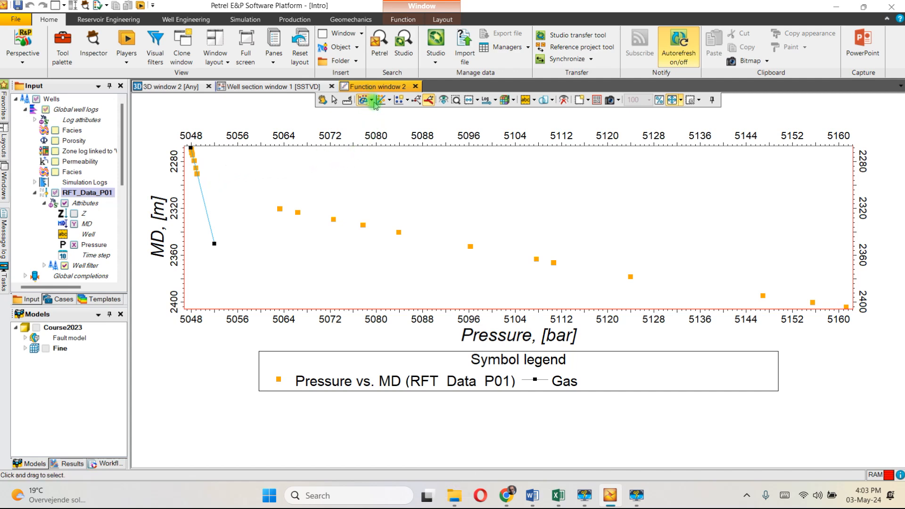
mouse_move(369, 100)
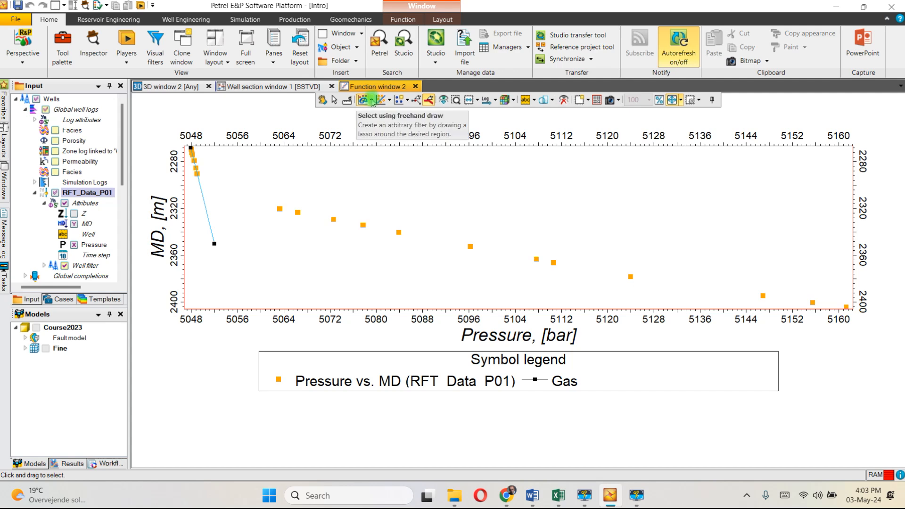
Step: Enclose the mid-depth RFT points between about 5062 and 5125 bar in a closed polygon
left_click(372, 100)
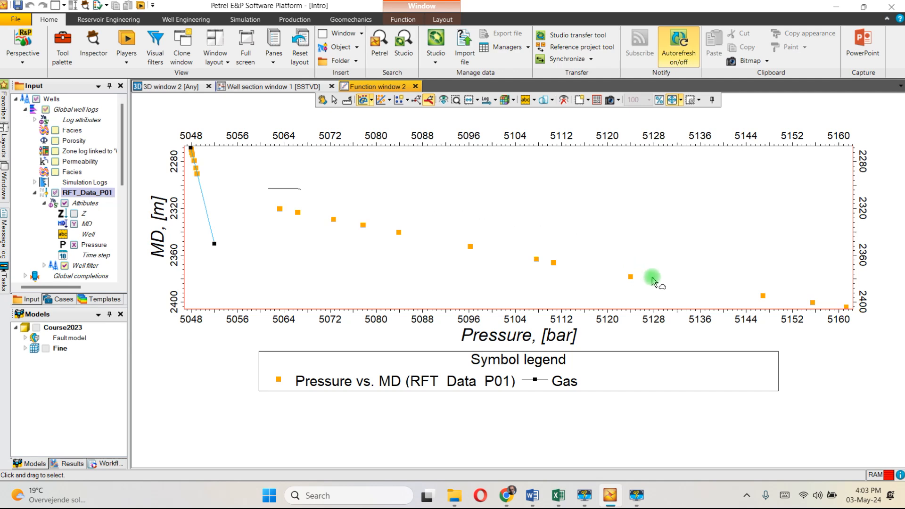
left_click_drag(653, 281, 254, 218)
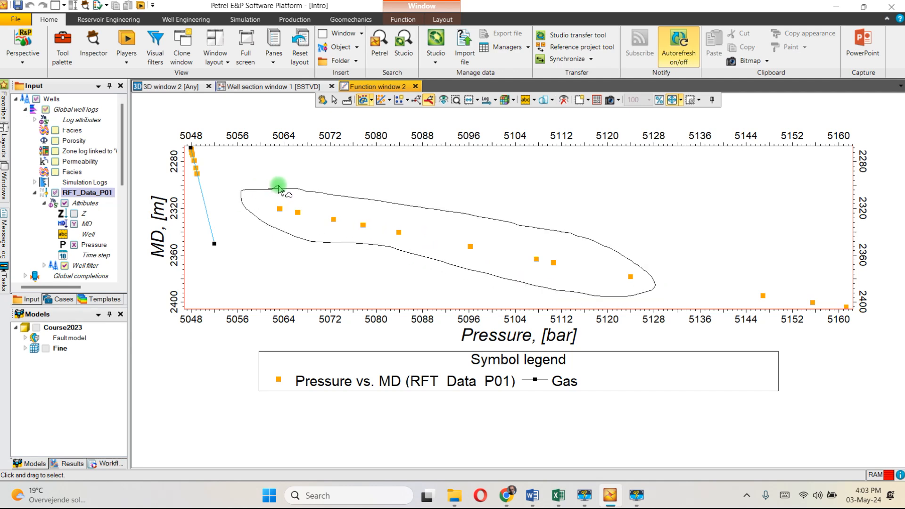
left_click(276, 180)
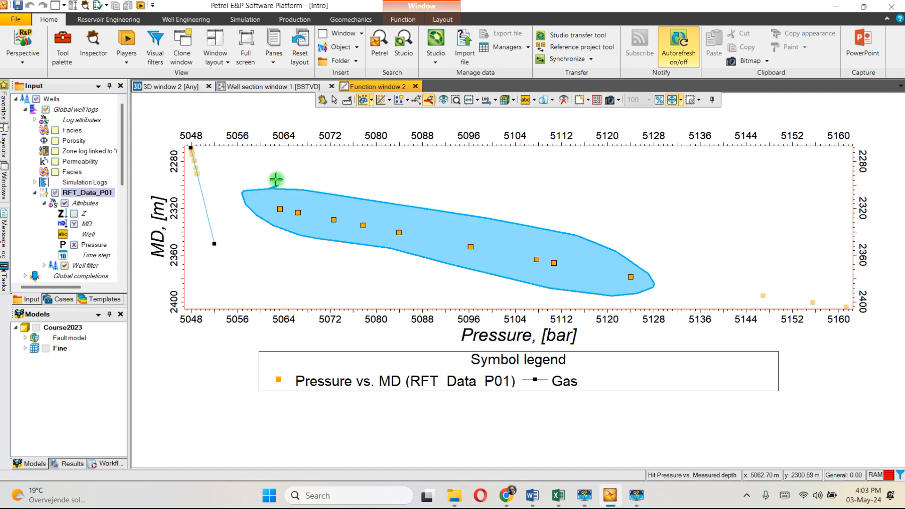
mouse_move(389, 99)
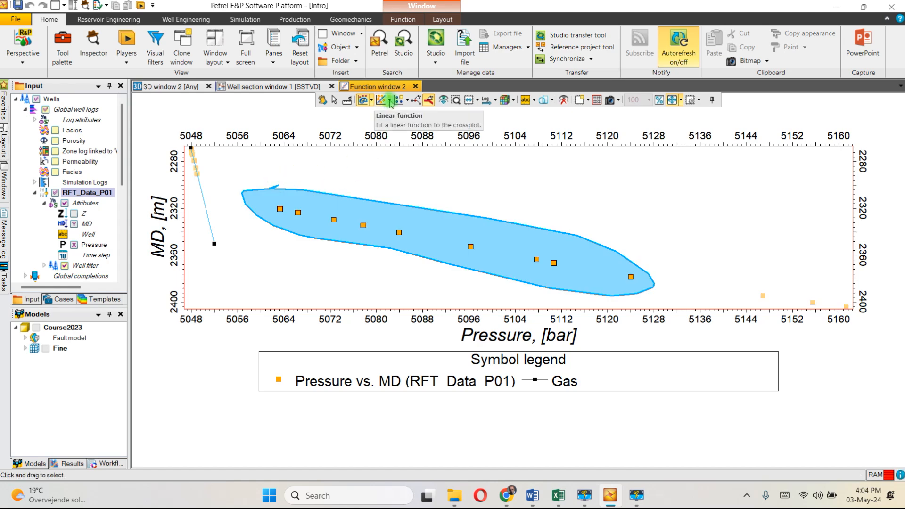
left_click(387, 100)
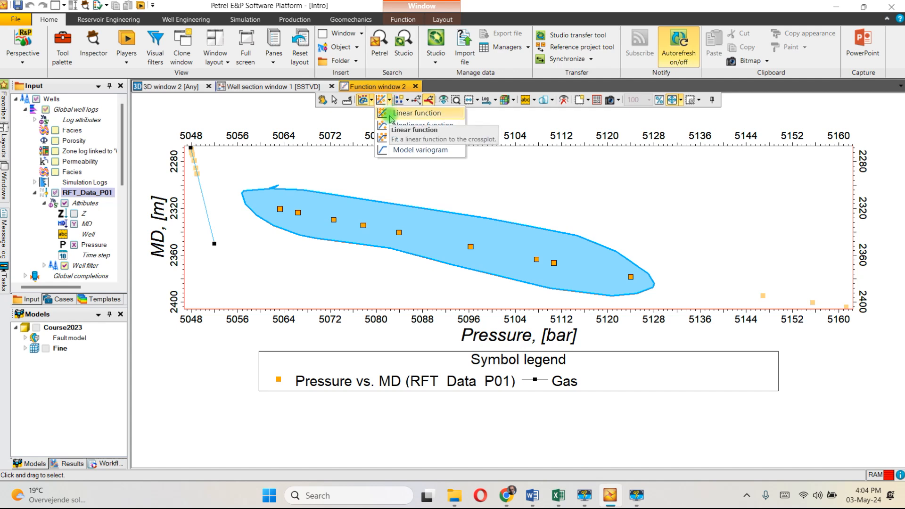
left_click(417, 112)
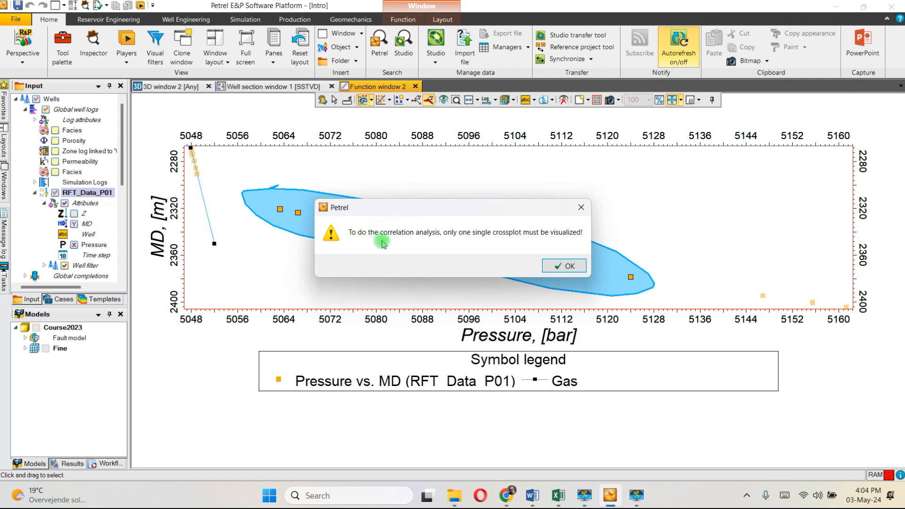
mouse_move(455, 240)
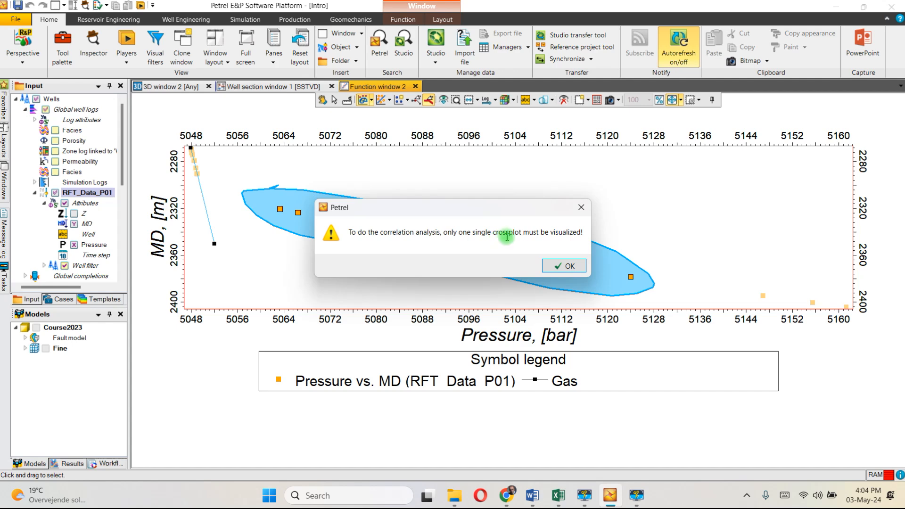
mouse_move(571, 243)
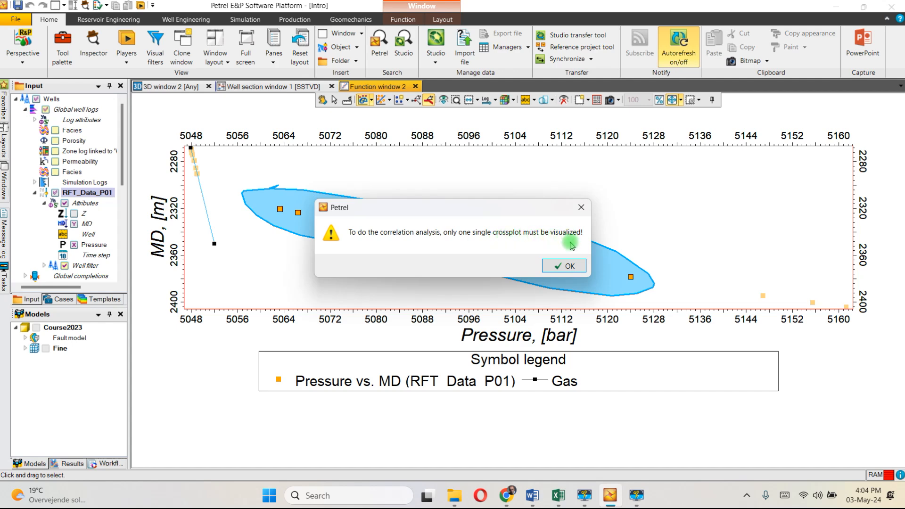
left_click(564, 266)
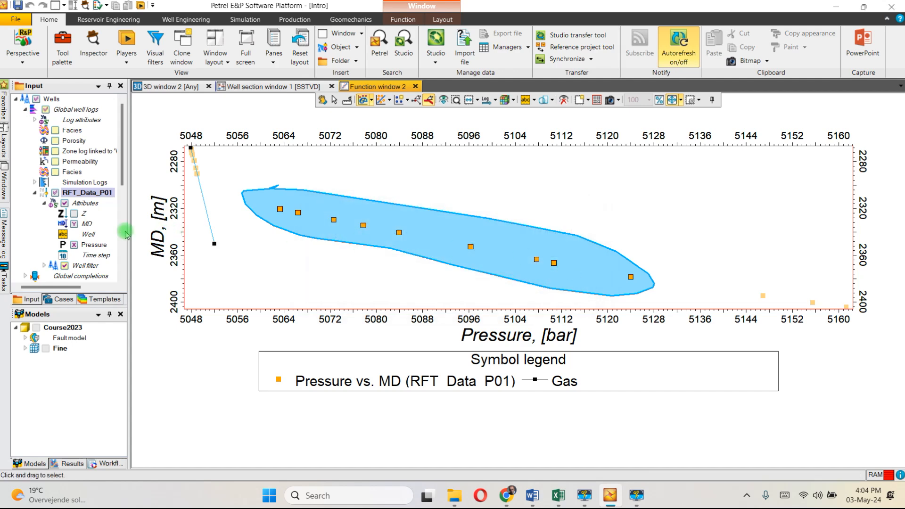
mouse_move(131, 242)
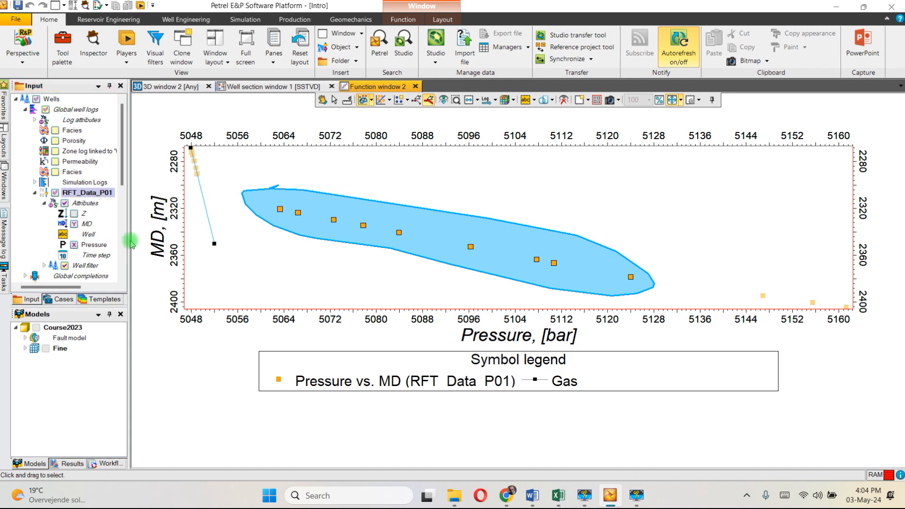
Step: Hide the Gas trend and start a linear function fit on the selected middle points
scroll("down", 3)
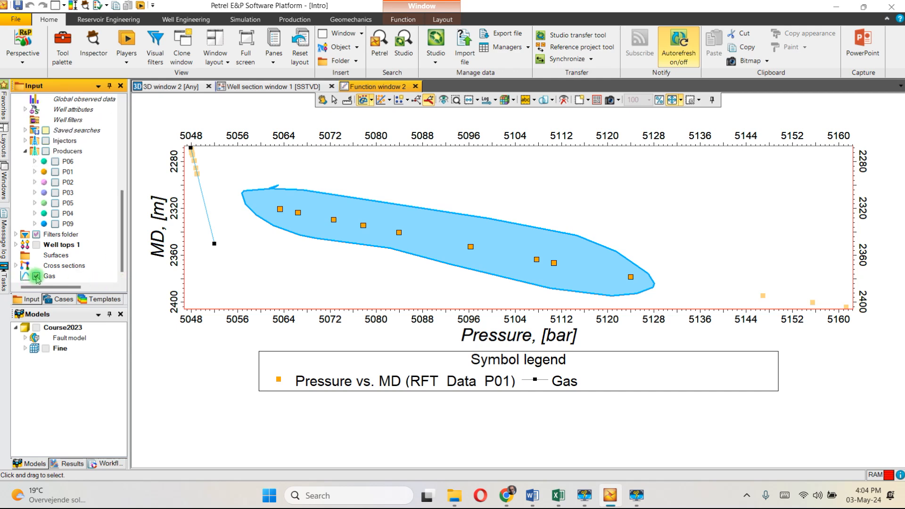
left_click(37, 277)
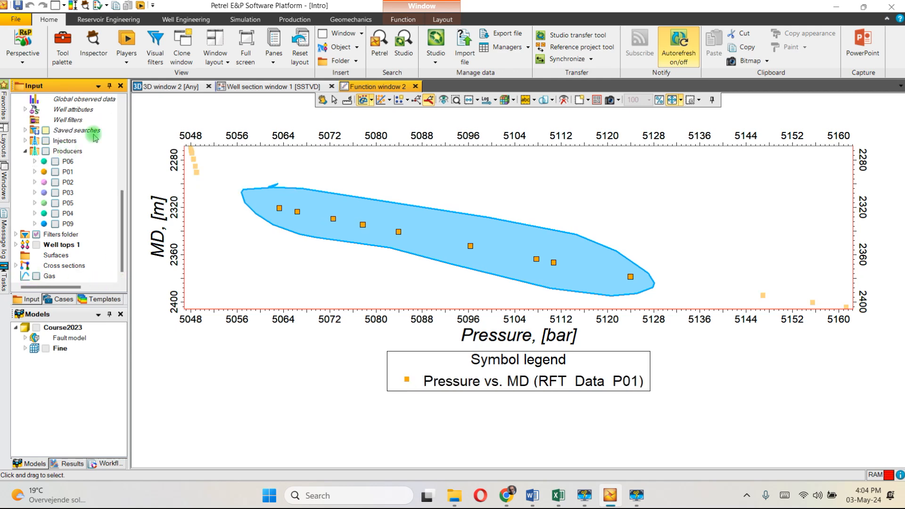
left_click(386, 100)
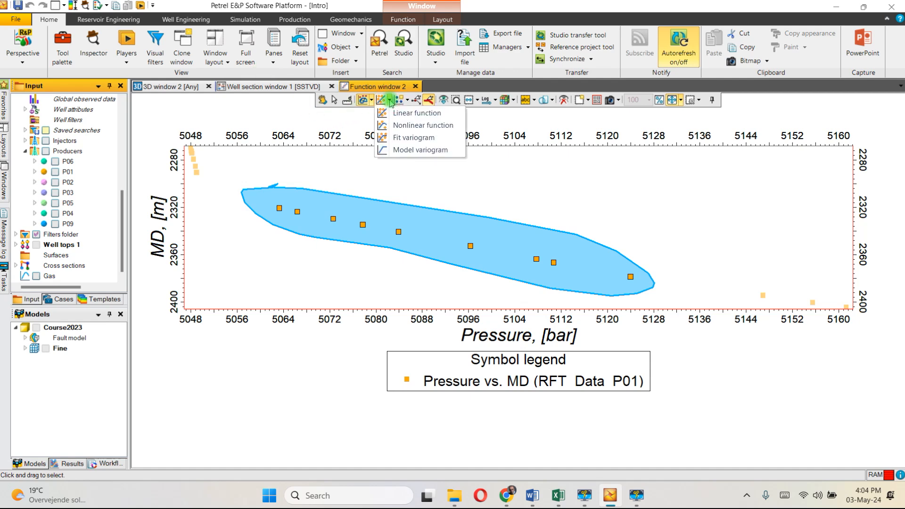
left_click(415, 112)
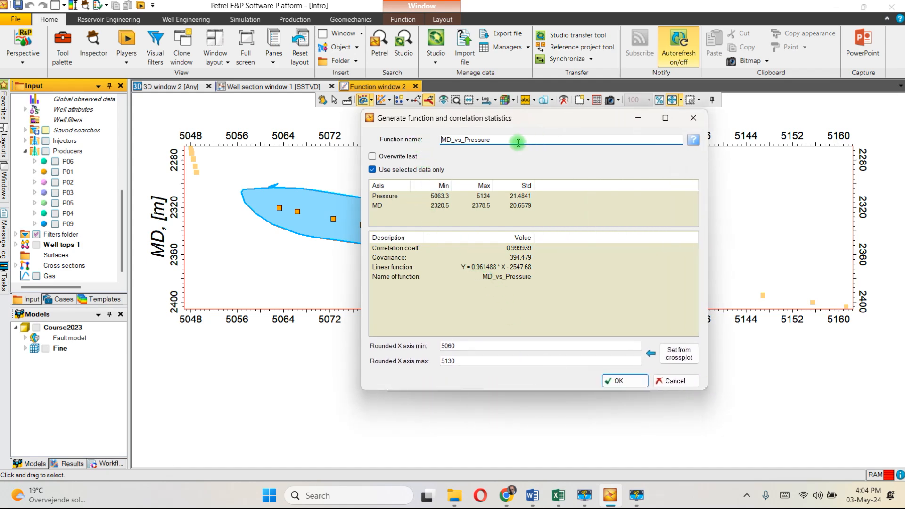
Step: Name the function Oil, set rounded X min 5050, and create the trend line
triple_click(465, 140)
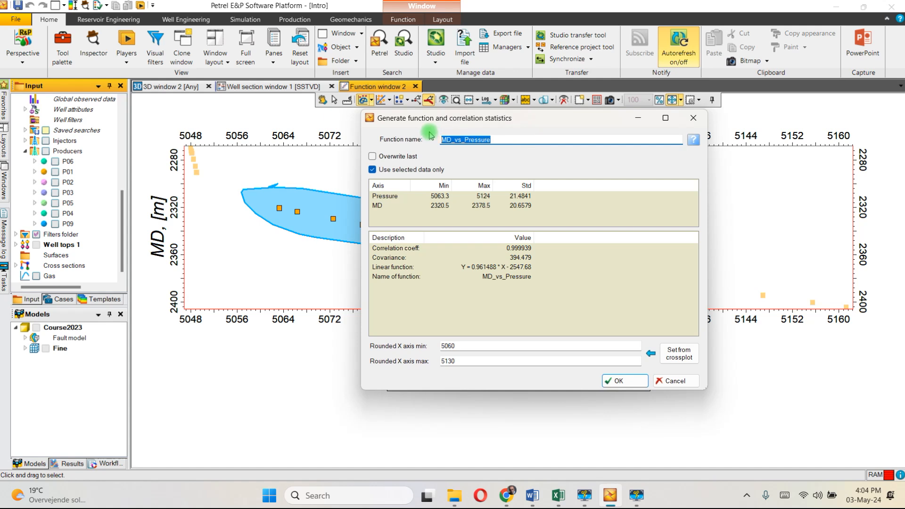
type("Oil")
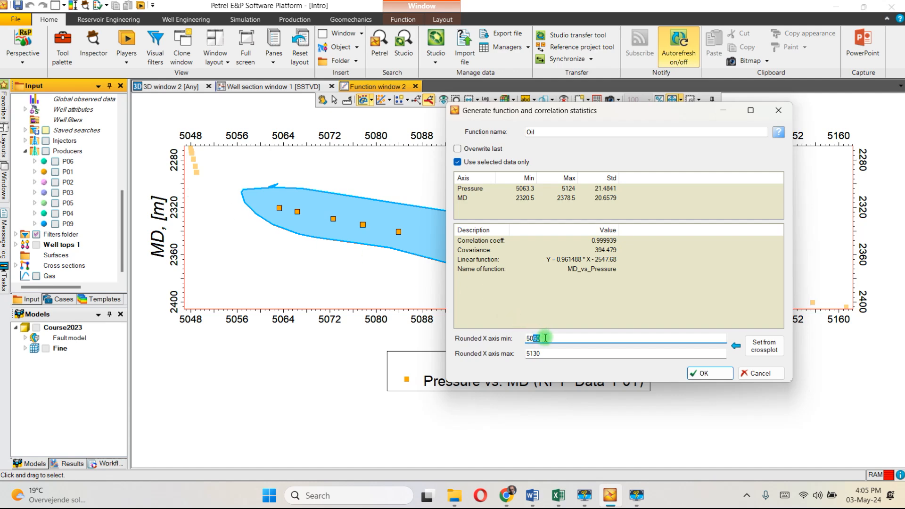
type("5050")
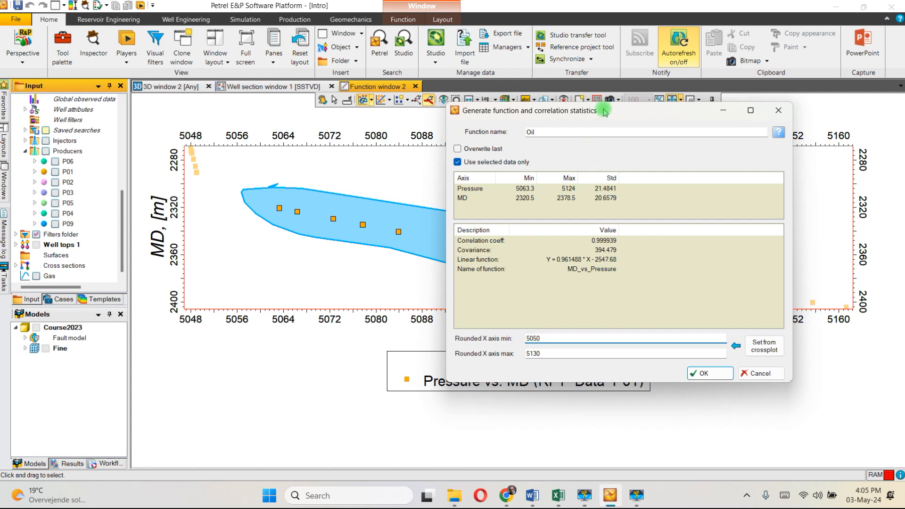
left_click_drag(529, 111, 73, 94)
type("5135")
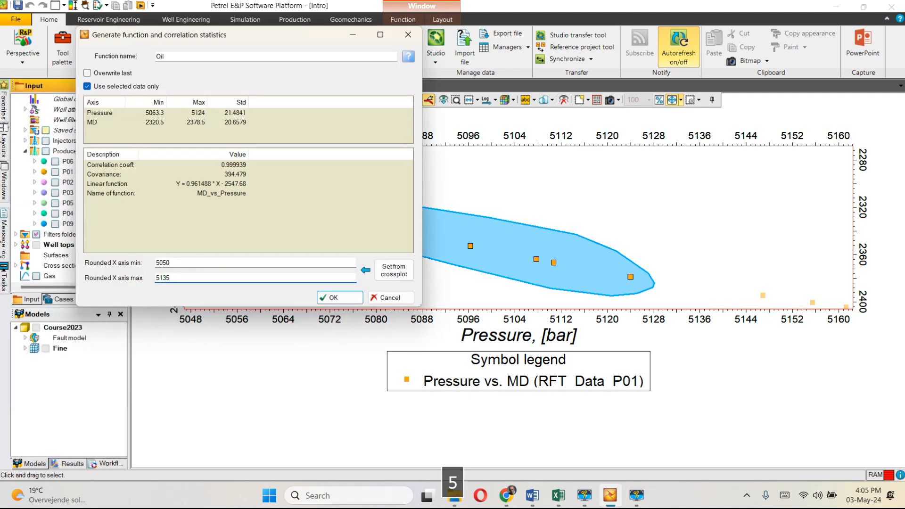
left_click(332, 298)
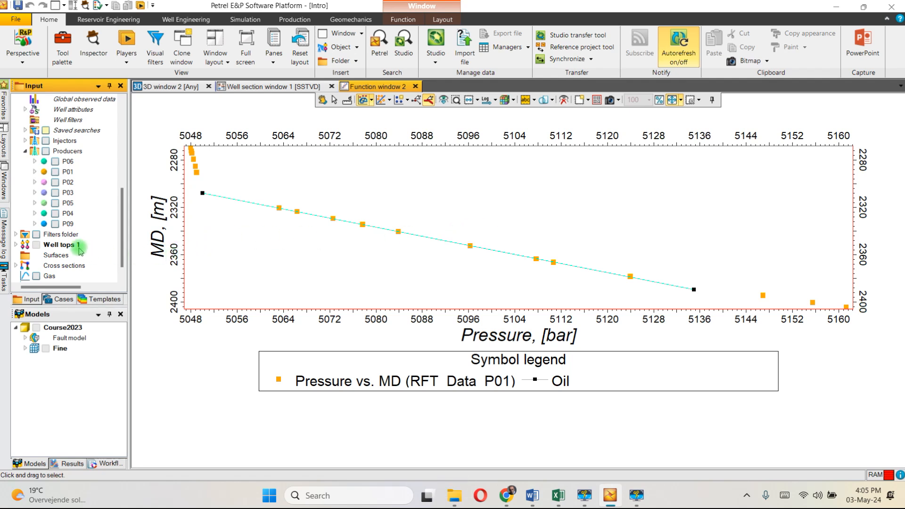
mouse_move(121, 277)
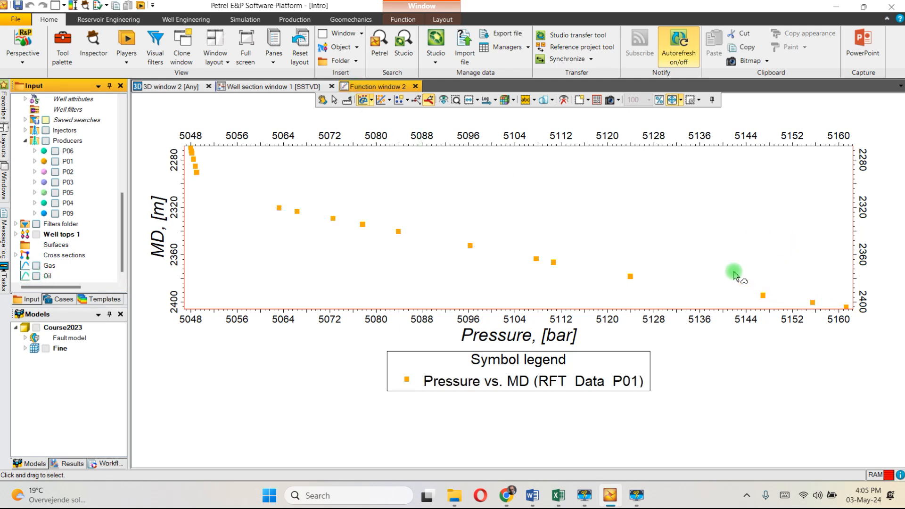
Step: Outline the three deepest pressure points near 5145–5160 bar
left_click_drag(736, 271, 847, 312)
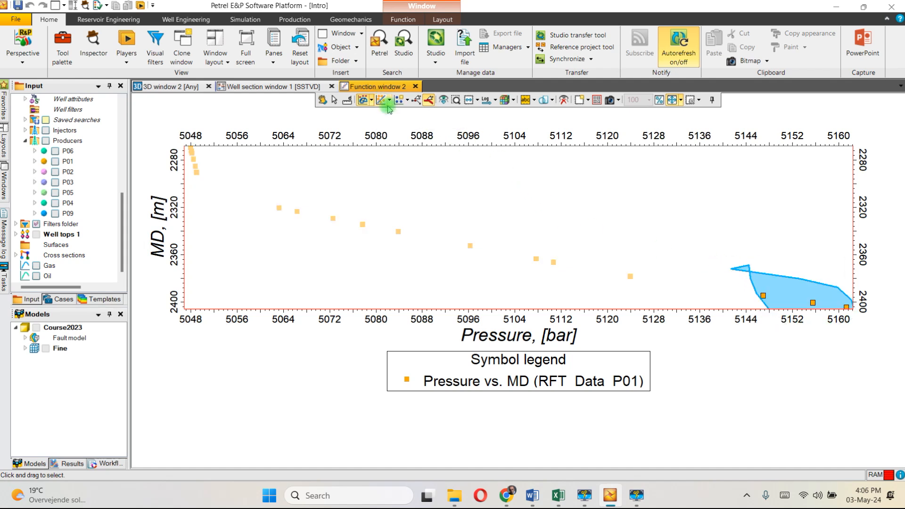
Step: Create a linear function named Water with rounded X min 5110 from the deepest points
left_click(384, 100)
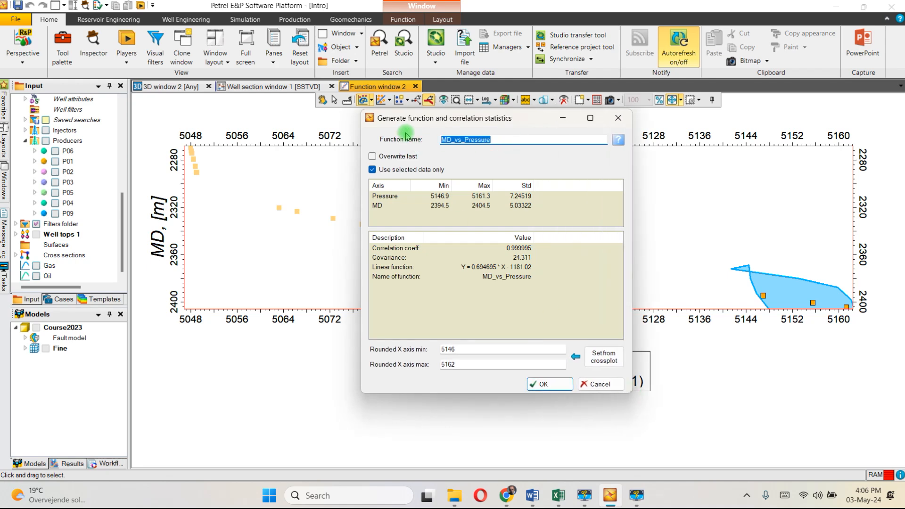
type("Water")
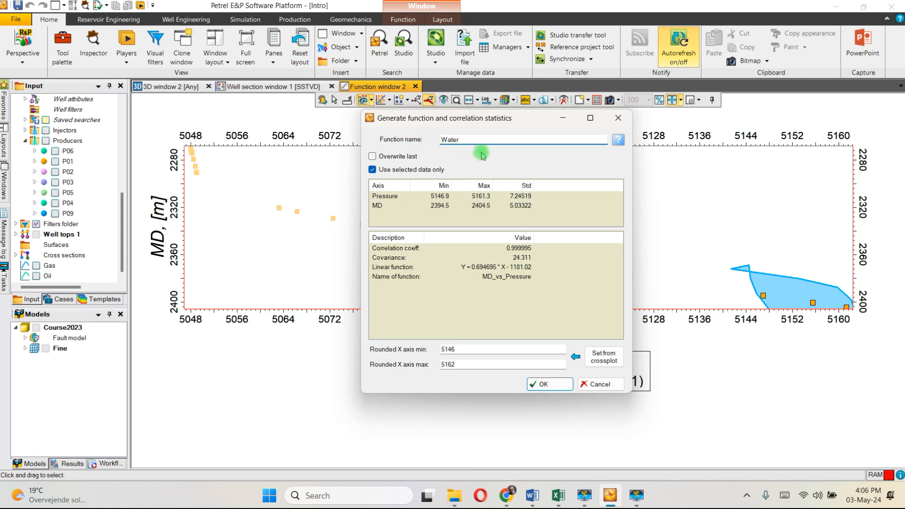
mouse_move(471, 340)
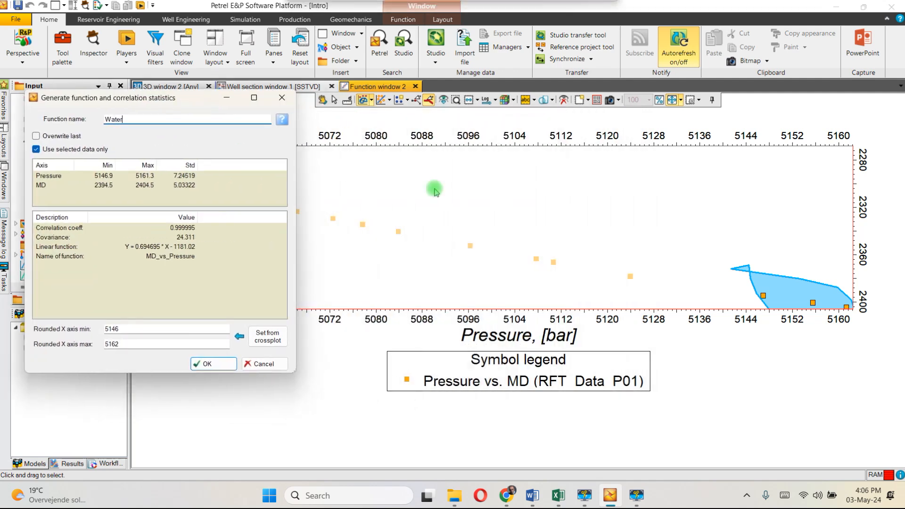
mouse_move(612, 288)
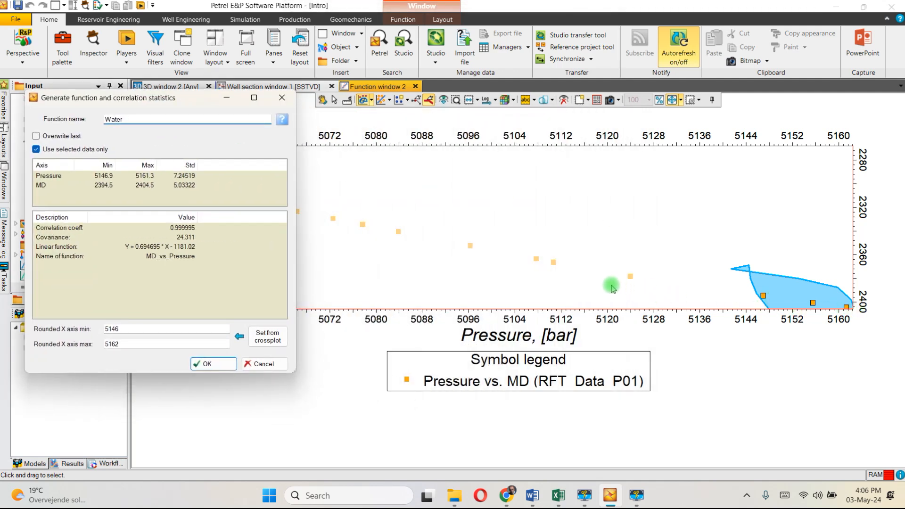
mouse_move(539, 289)
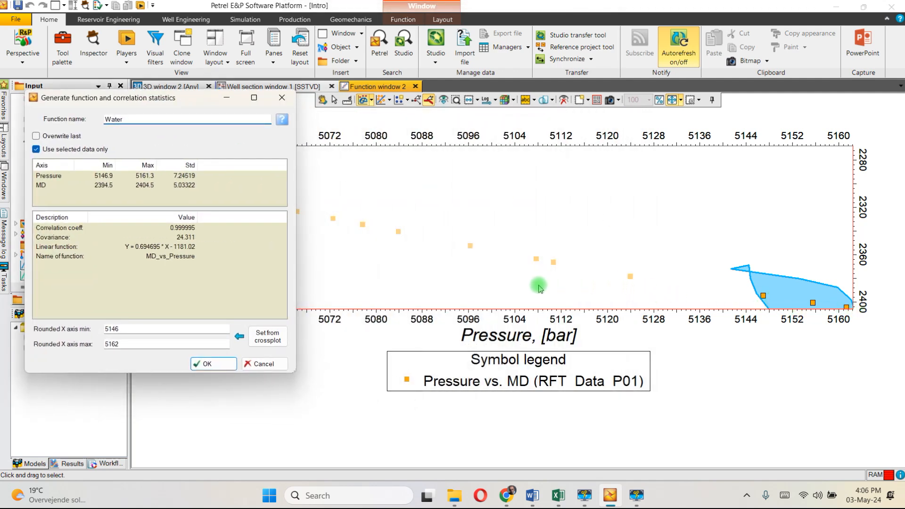
left_click(115, 330)
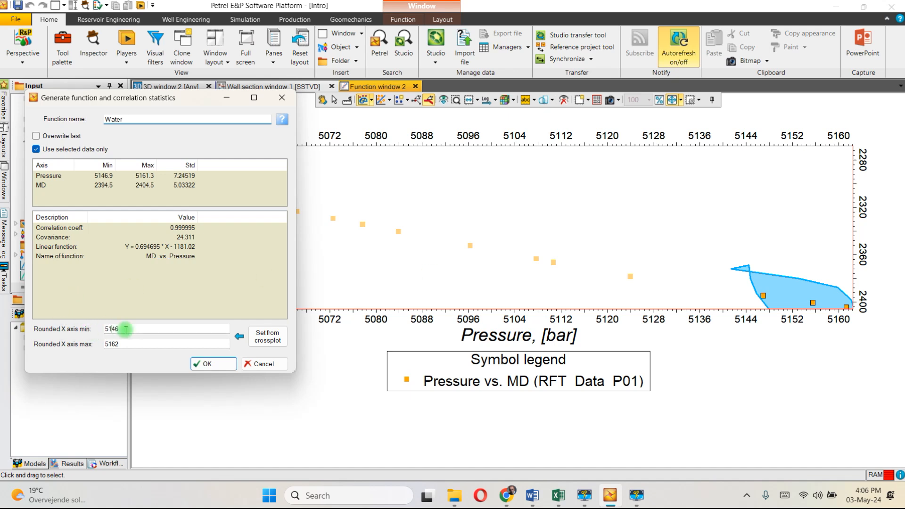
type("5110")
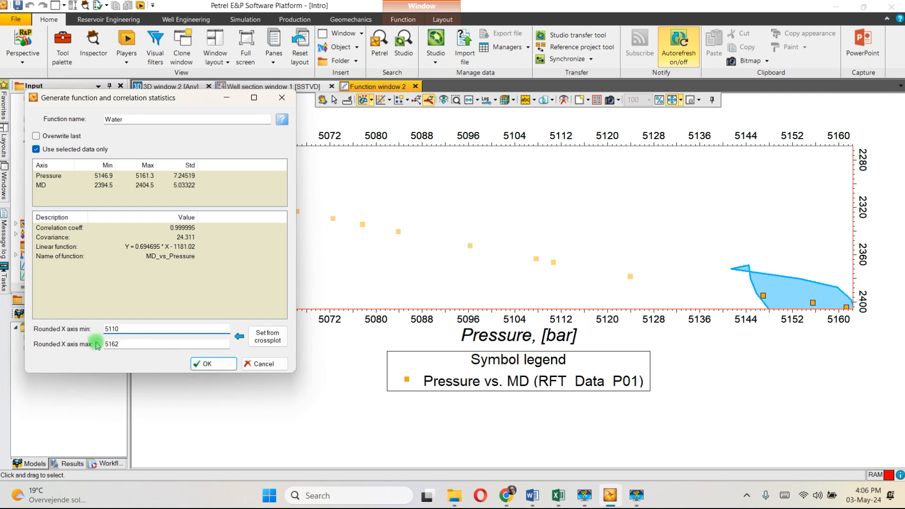
mouse_move(160, 339)
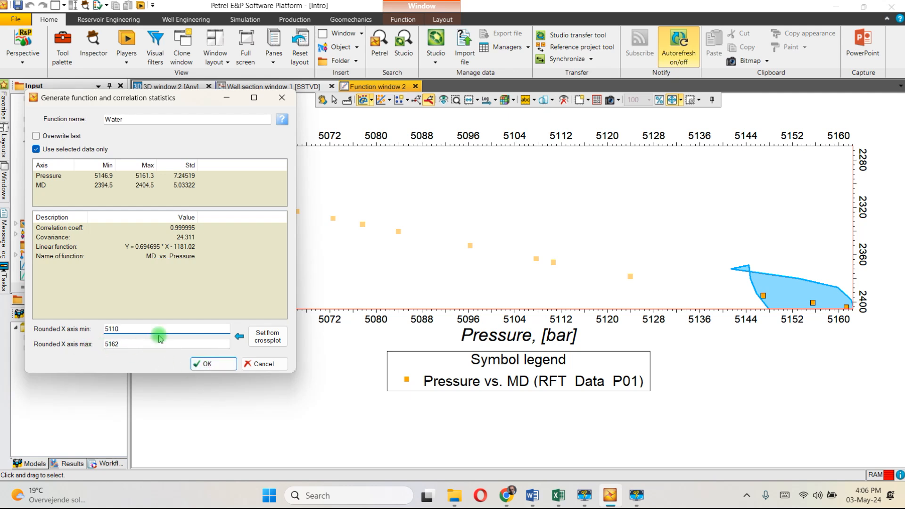
left_click(166, 330)
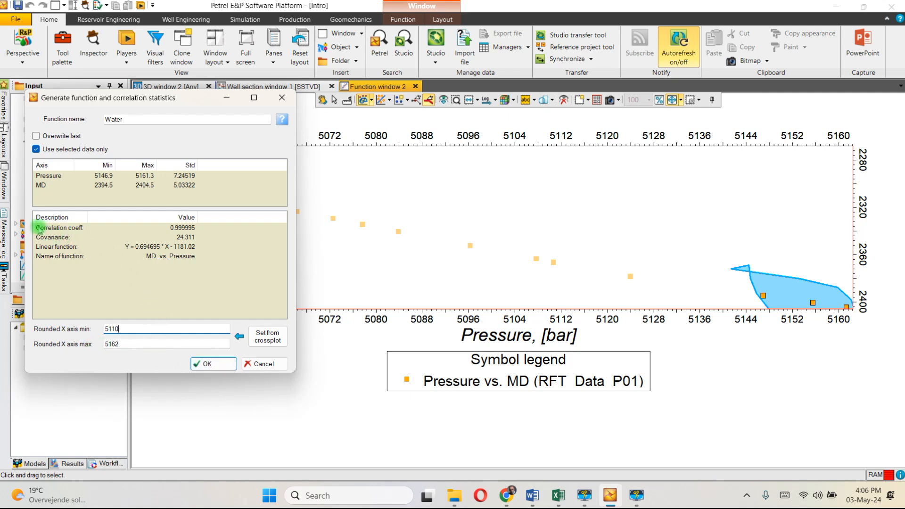
mouse_move(87, 233)
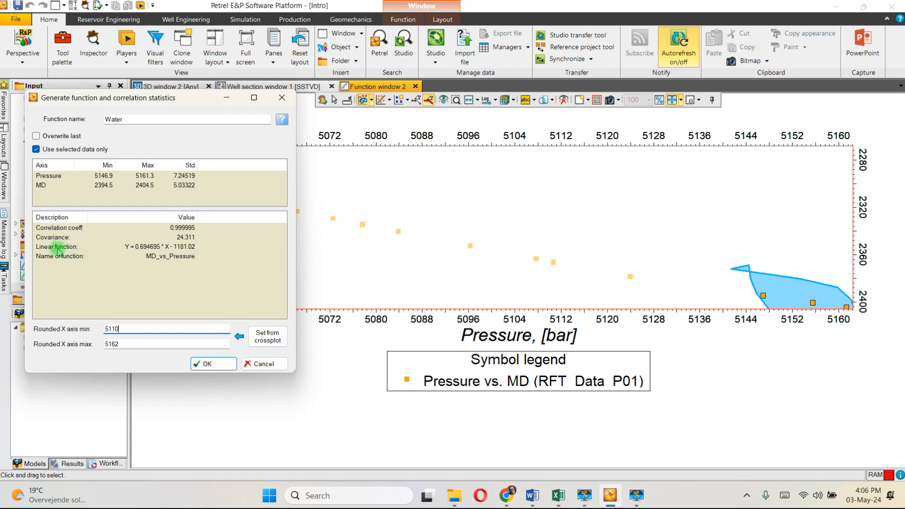
mouse_move(112, 253)
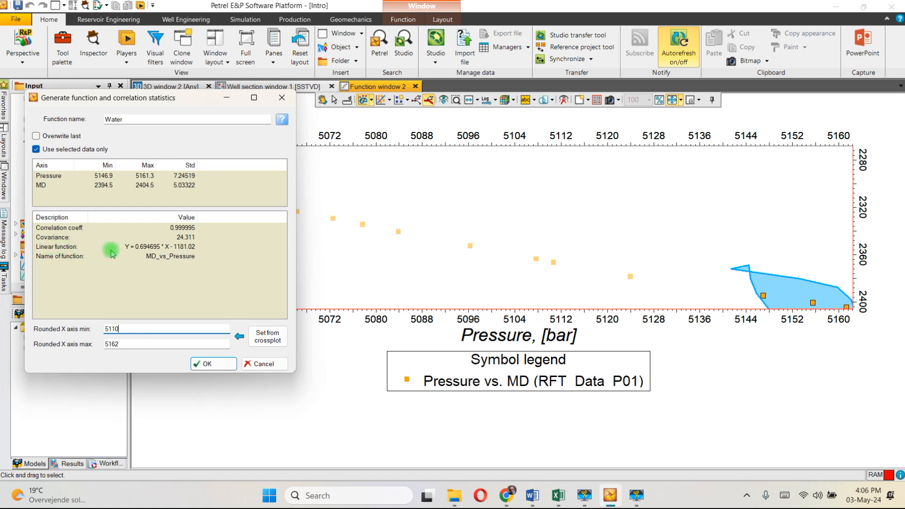
mouse_move(216, 366)
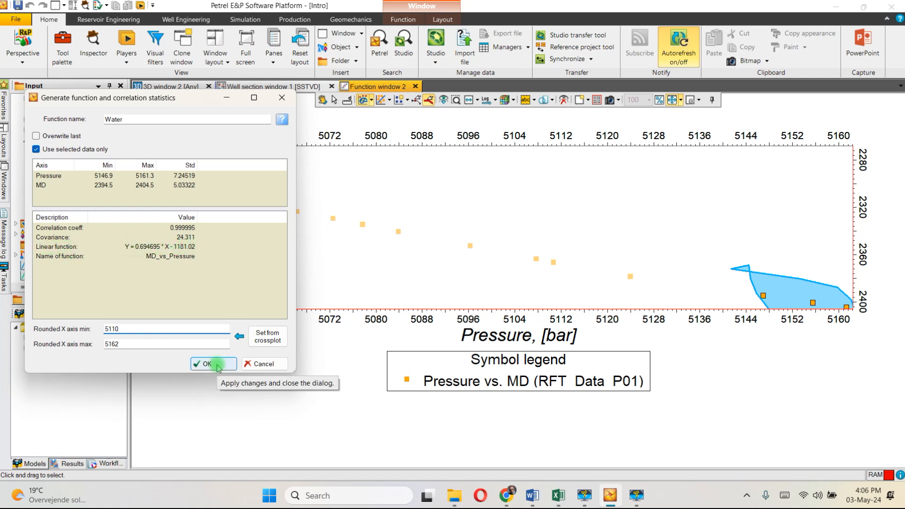
left_click(207, 364)
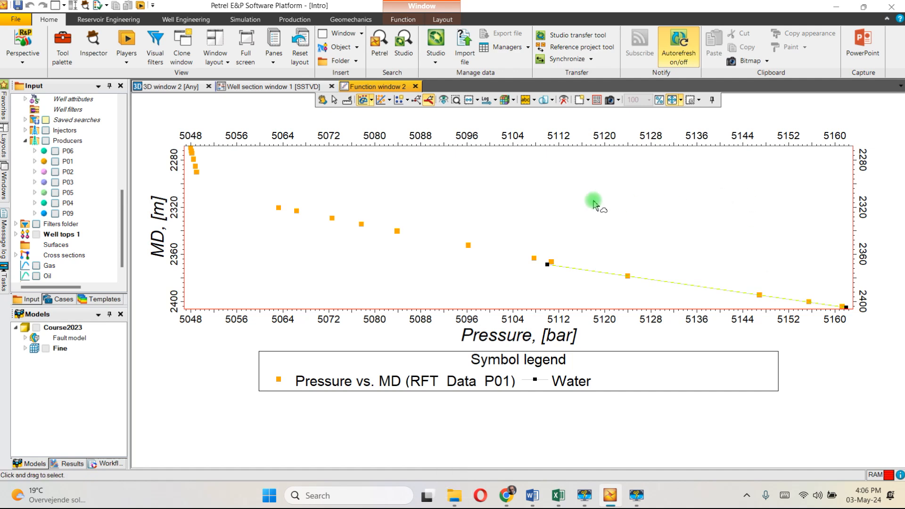
mouse_move(121, 279)
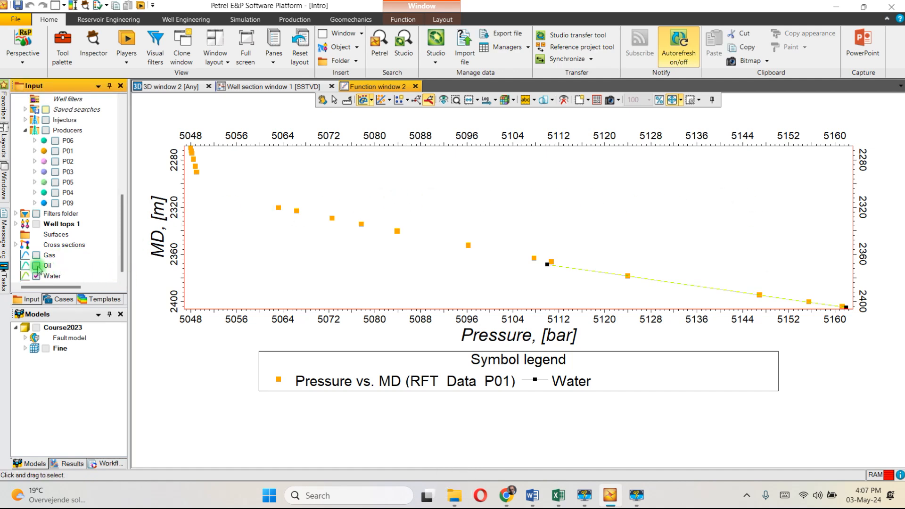
Step: Show the Oil trend line on the crossplot alongside the other trends
left_click(36, 257)
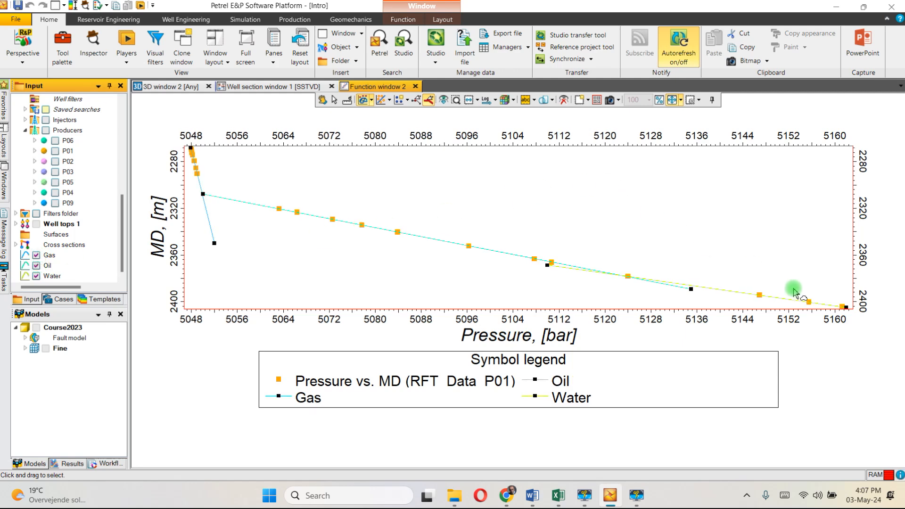
mouse_move(628, 247)
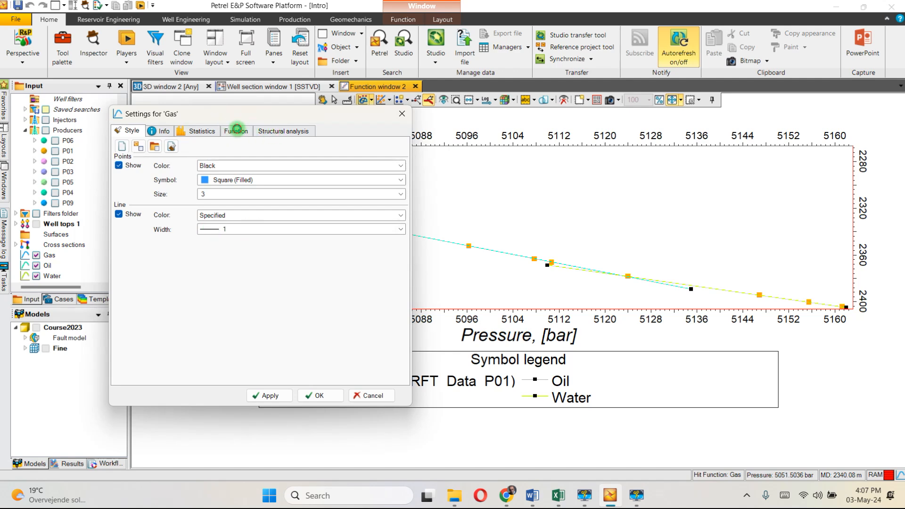
Step: Check the Gas line's fitted function Y = 20.004X − 98710.1 and close its settings
left_click(235, 131)
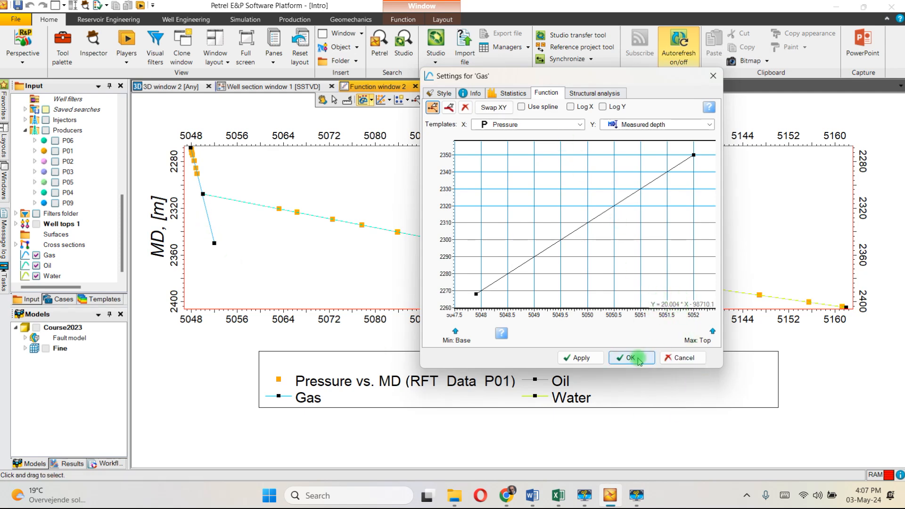
left_click(630, 358)
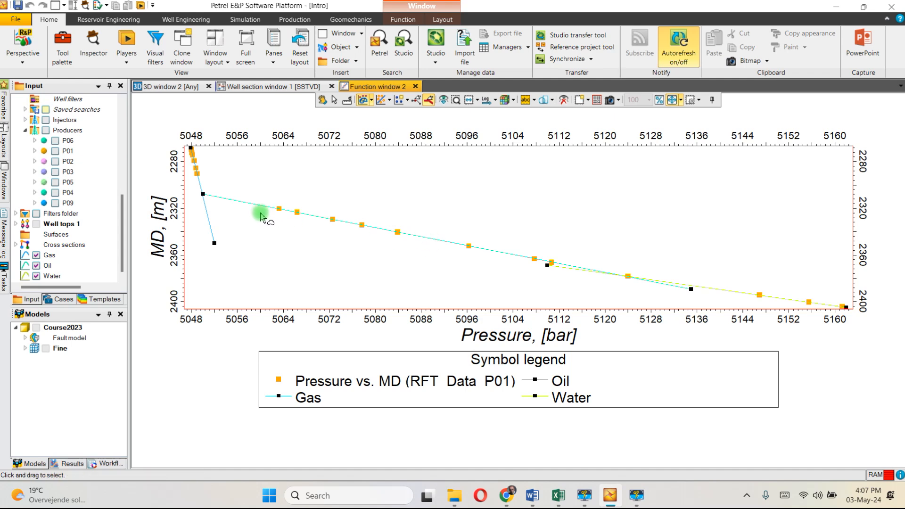
Step: Check the Oil and Water line functions (Water Y = 0.6947X − 1181.02) and close their settings
double_click(261, 218)
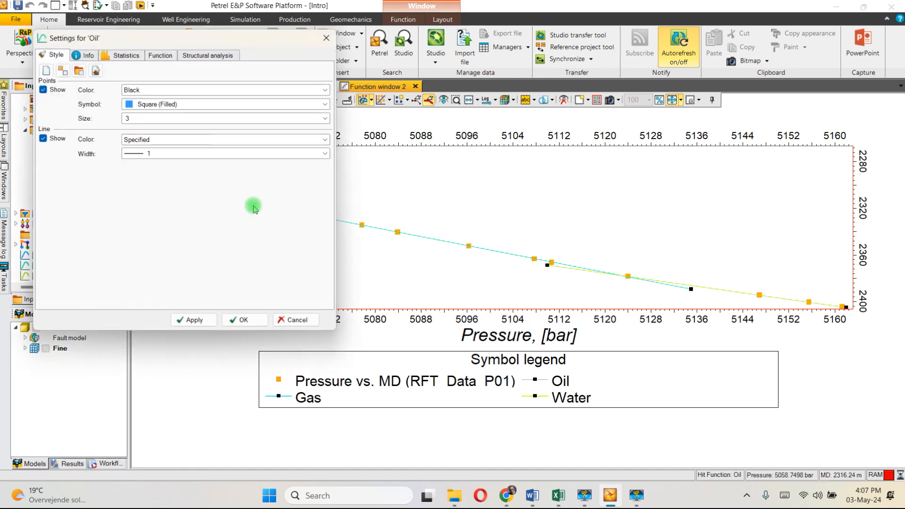
left_click(160, 55)
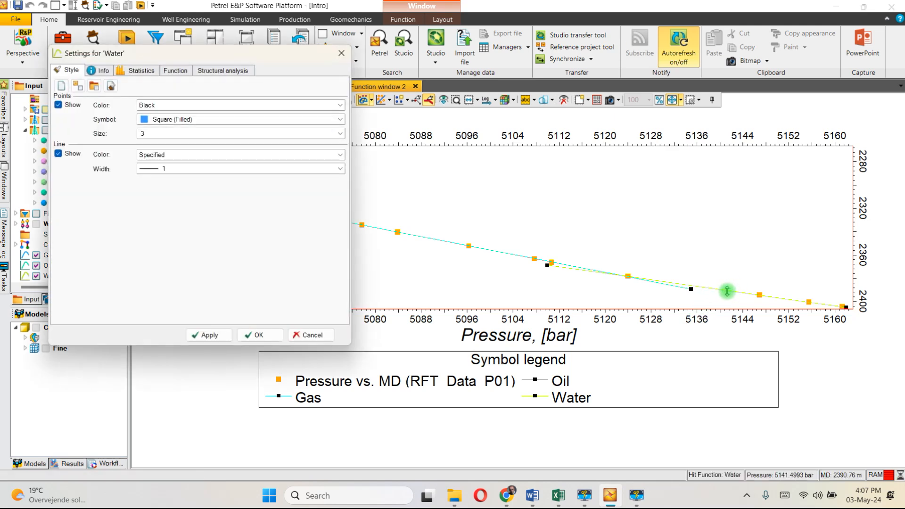
left_click(174, 70)
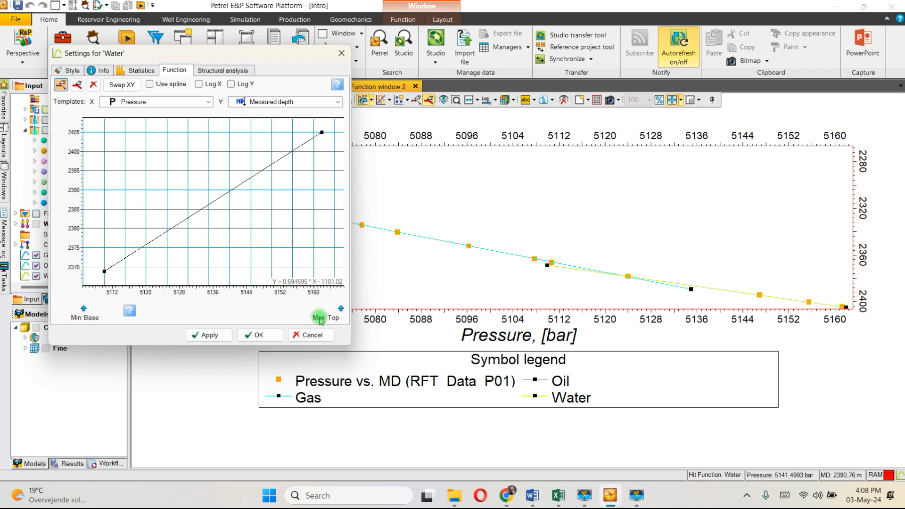
left_click(259, 335)
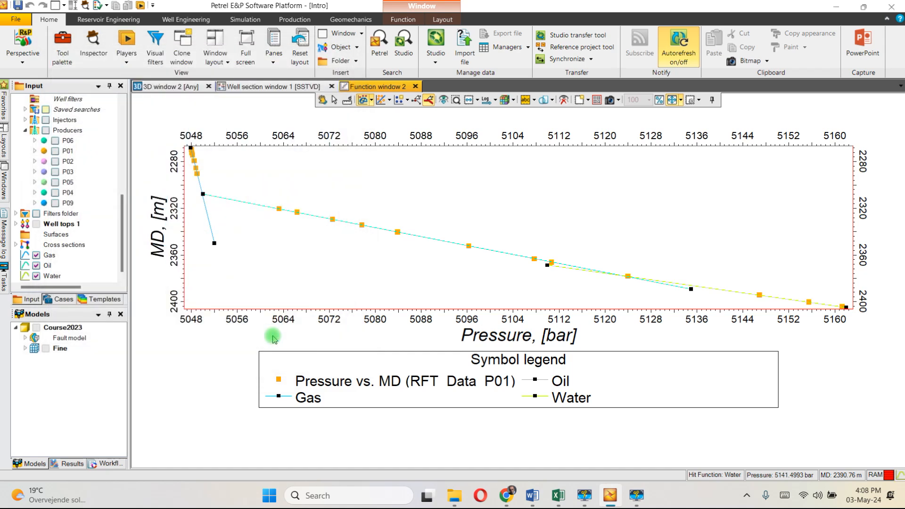
mouse_move(281, 362)
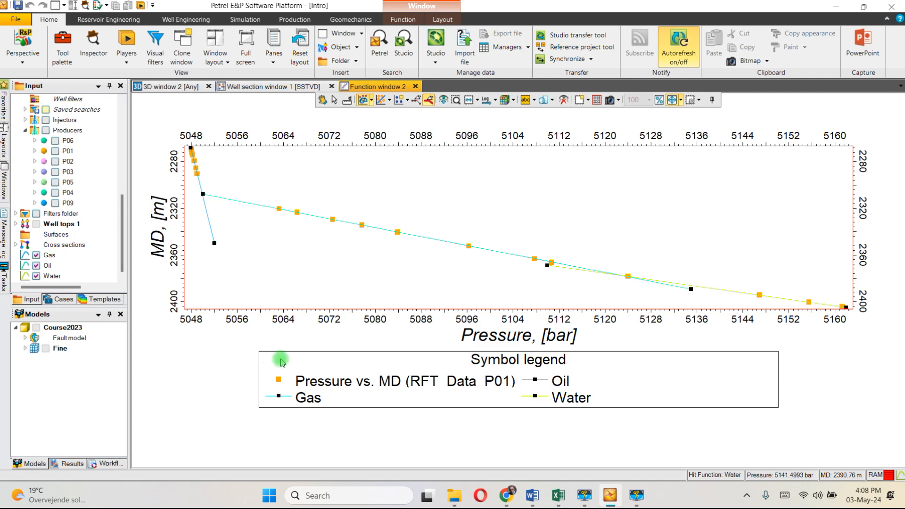
mouse_move(351, 350)
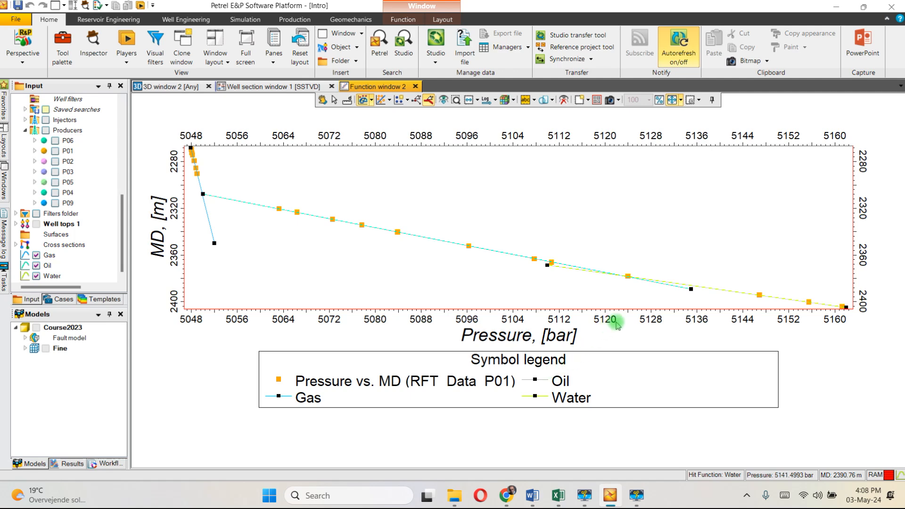
mouse_move(565, 464)
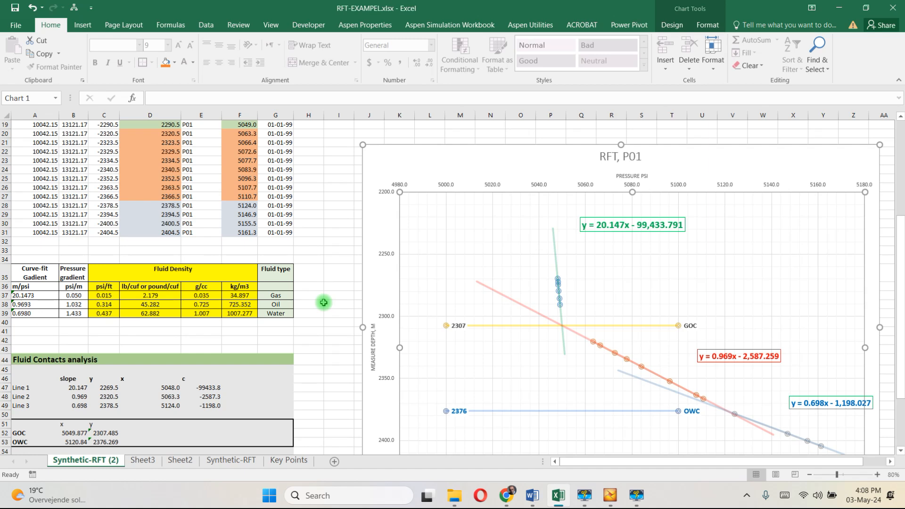
Step: Review the SLOPE-based gradients and Gas, Oil, Water fluid densities (~35, 725, 1007 kg/m³), then return to Petrel
left_click(22, 296)
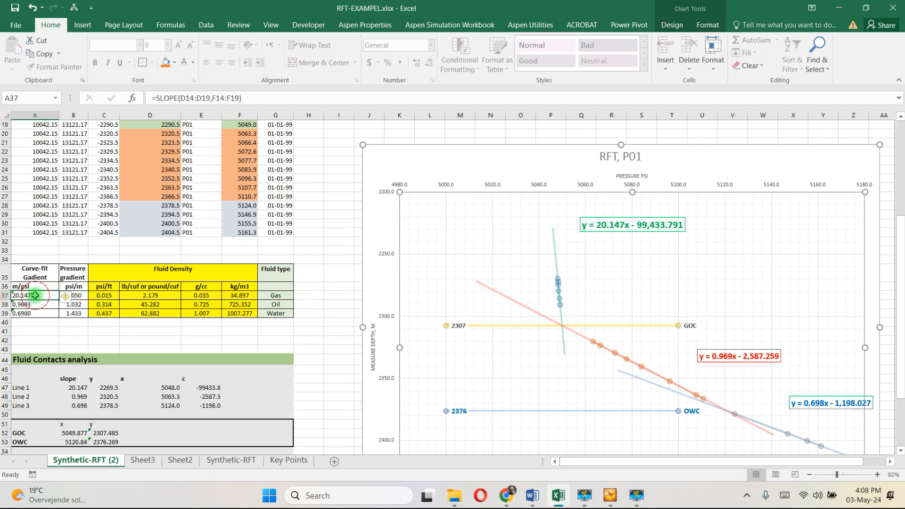
left_click(22, 287)
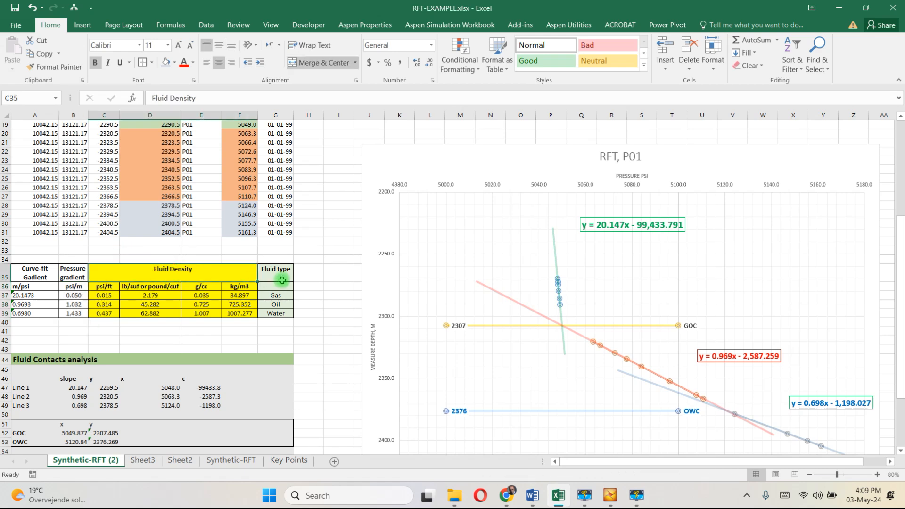
left_click_drag(282, 280, 275, 312)
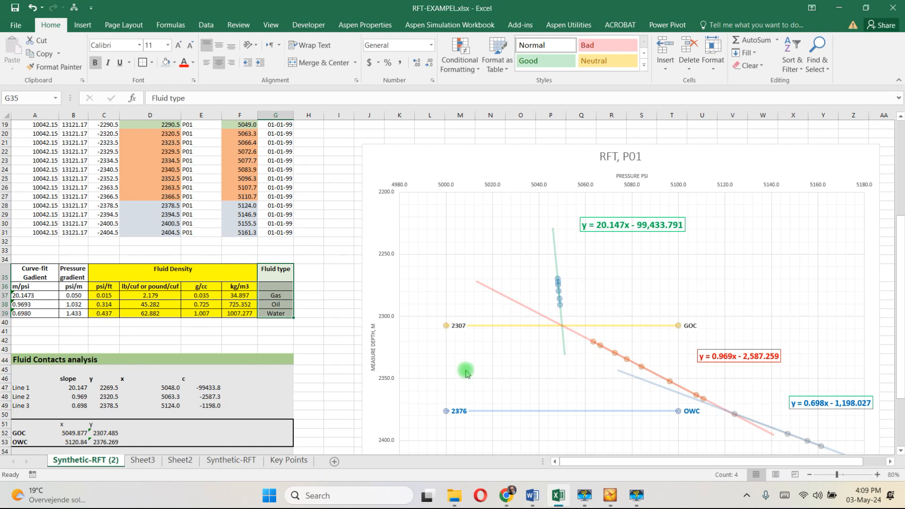
left_click(338, 323)
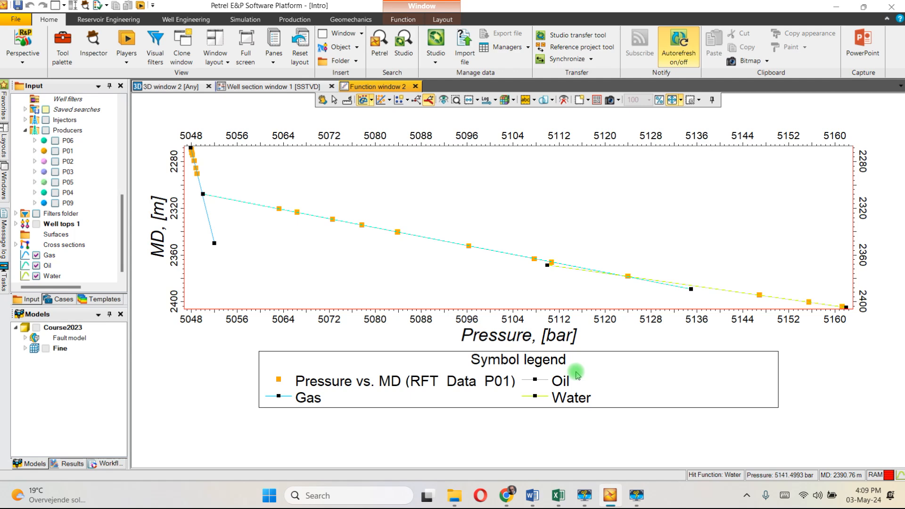
mouse_move(554, 365)
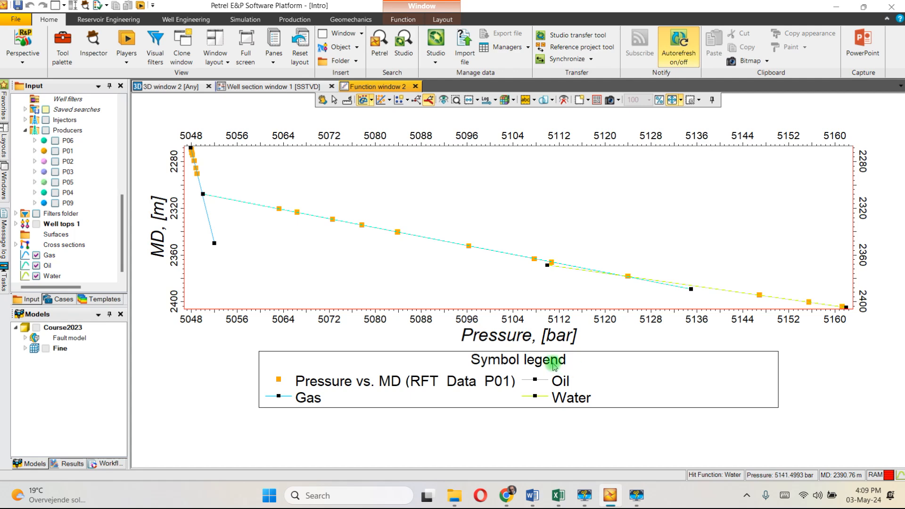